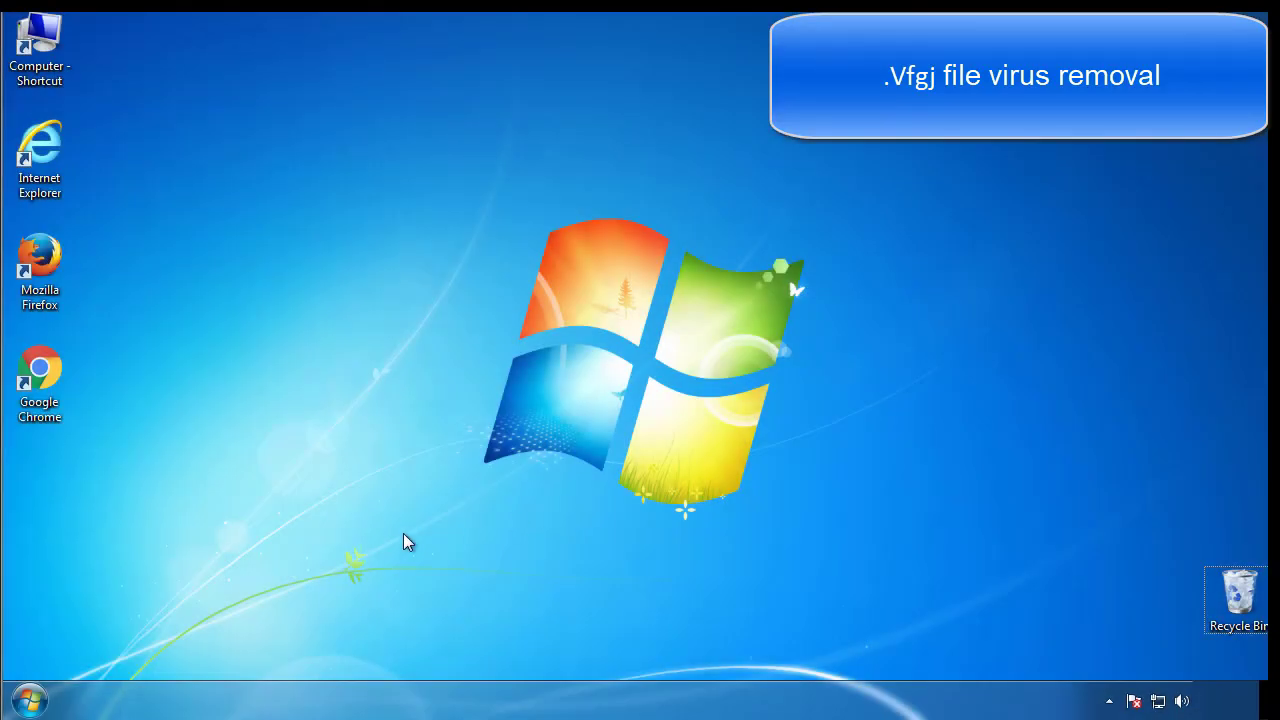
Launch msconfig, enable minimal Safe boot on the Boot tab and restart into Safe Mode
left_click(28, 694)
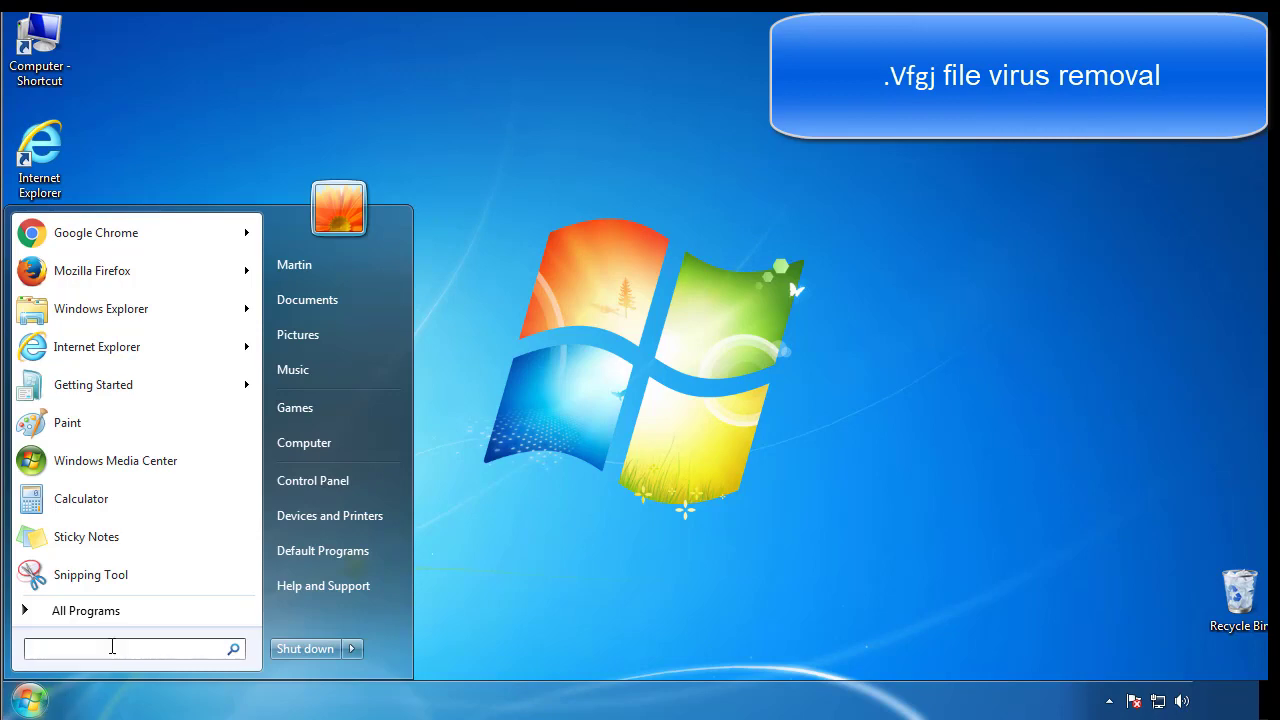
type("mscon")
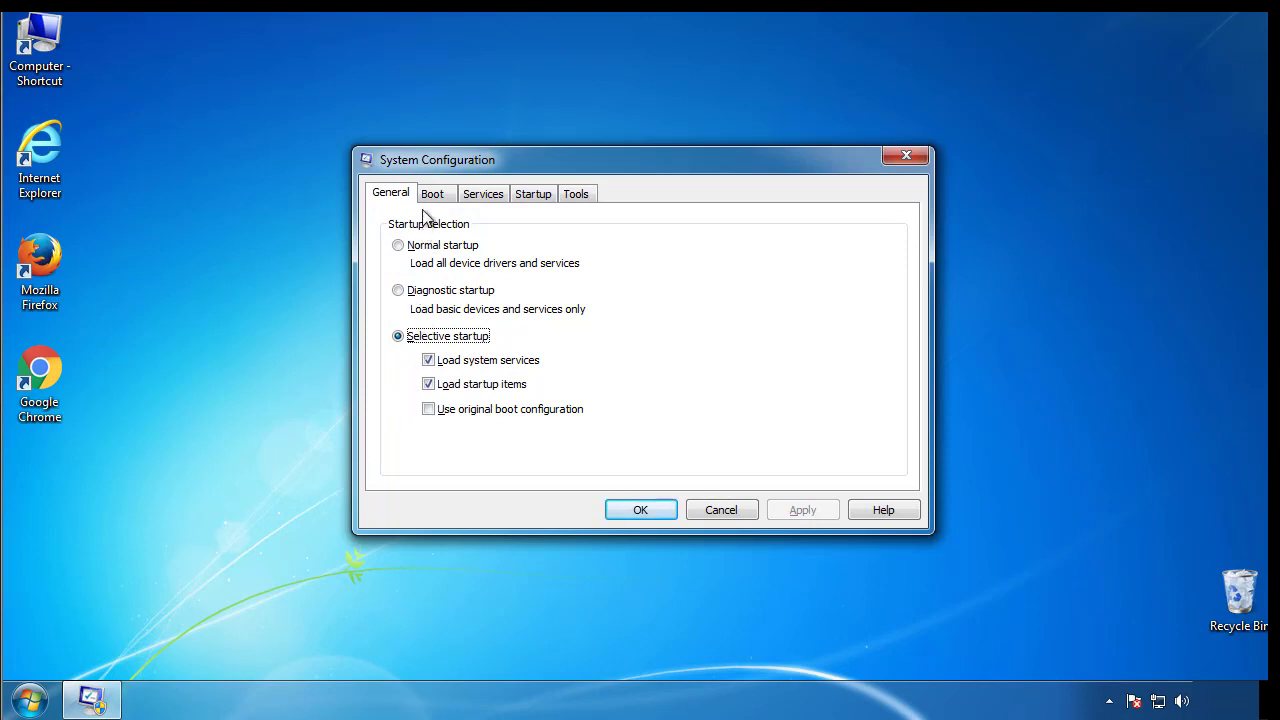
left_click(436, 192)
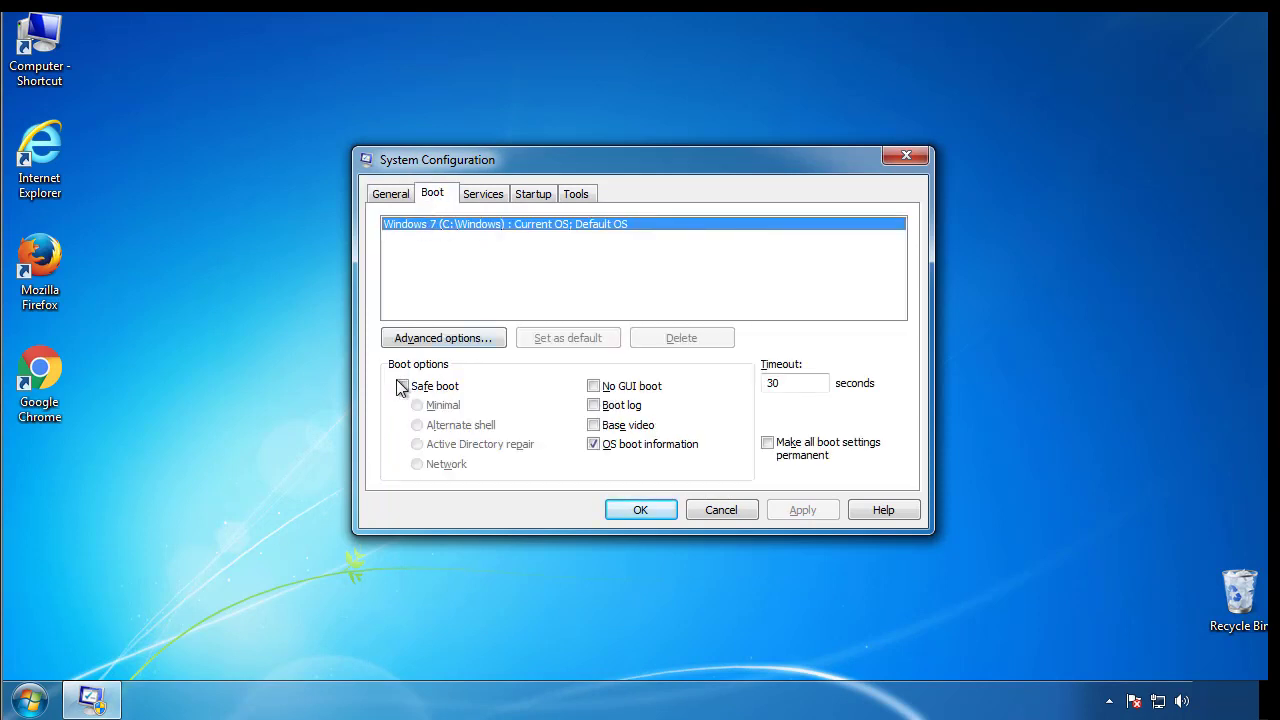
left_click(400, 386)
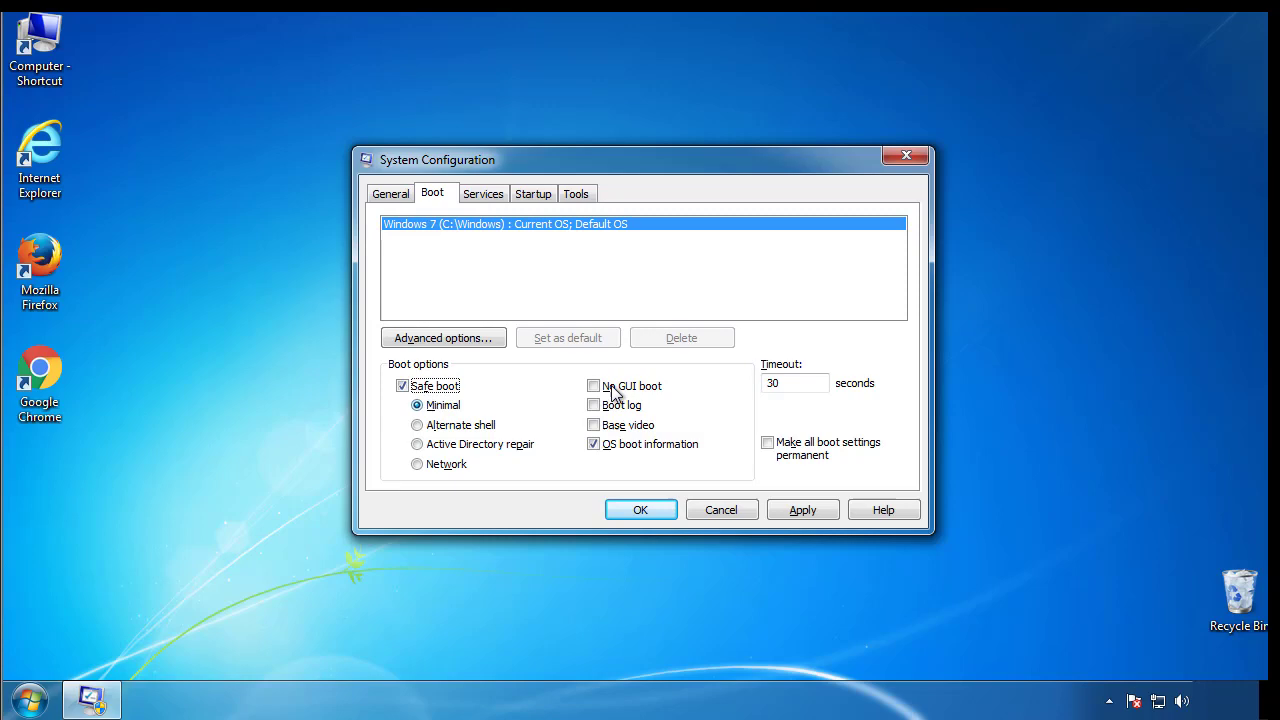
mouse_move(652, 516)
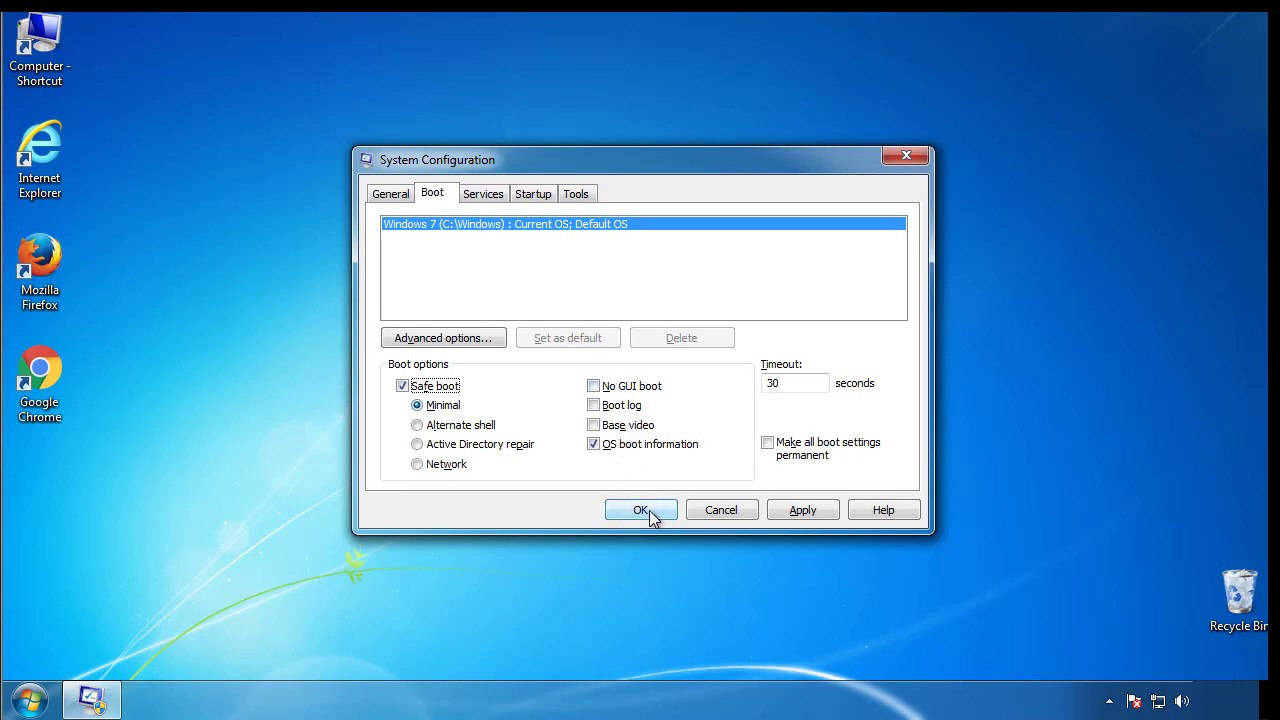
left_click(640, 510)
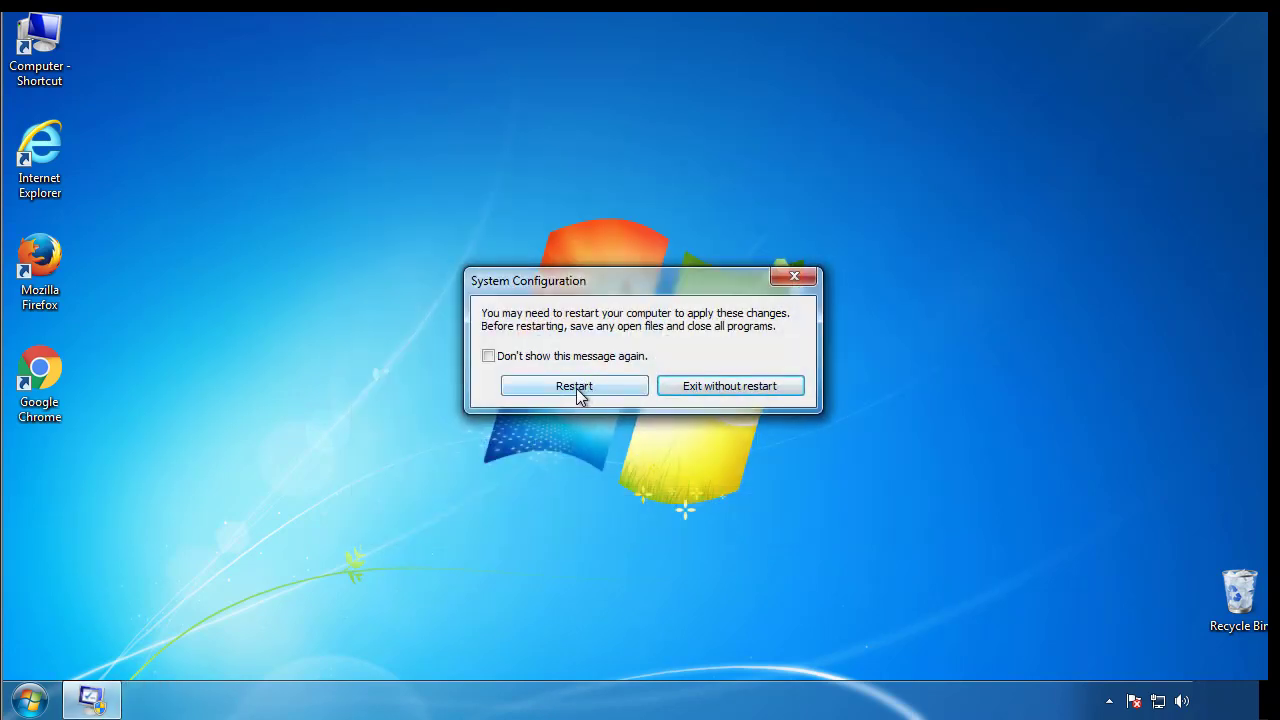
left_click(574, 384)
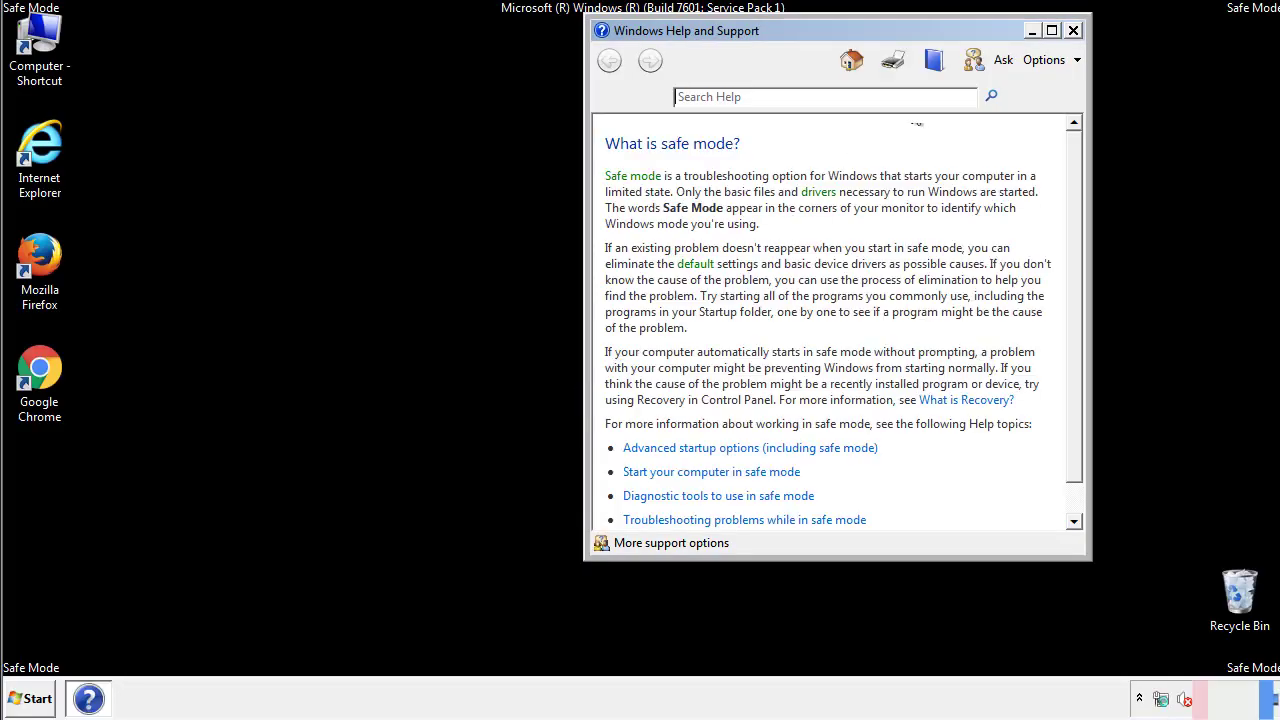
Close Help, then in Folder Options View set hidden files, folders and drives to show
left_click(1074, 28)
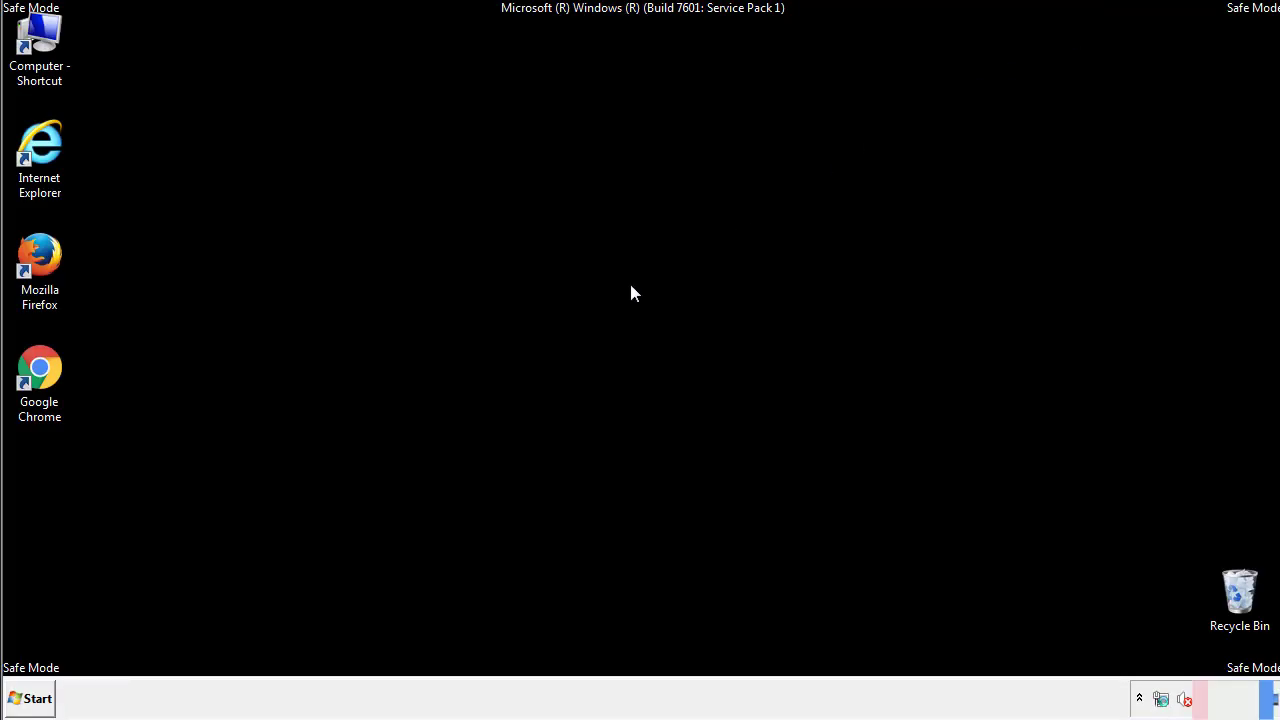
left_click(32, 698)
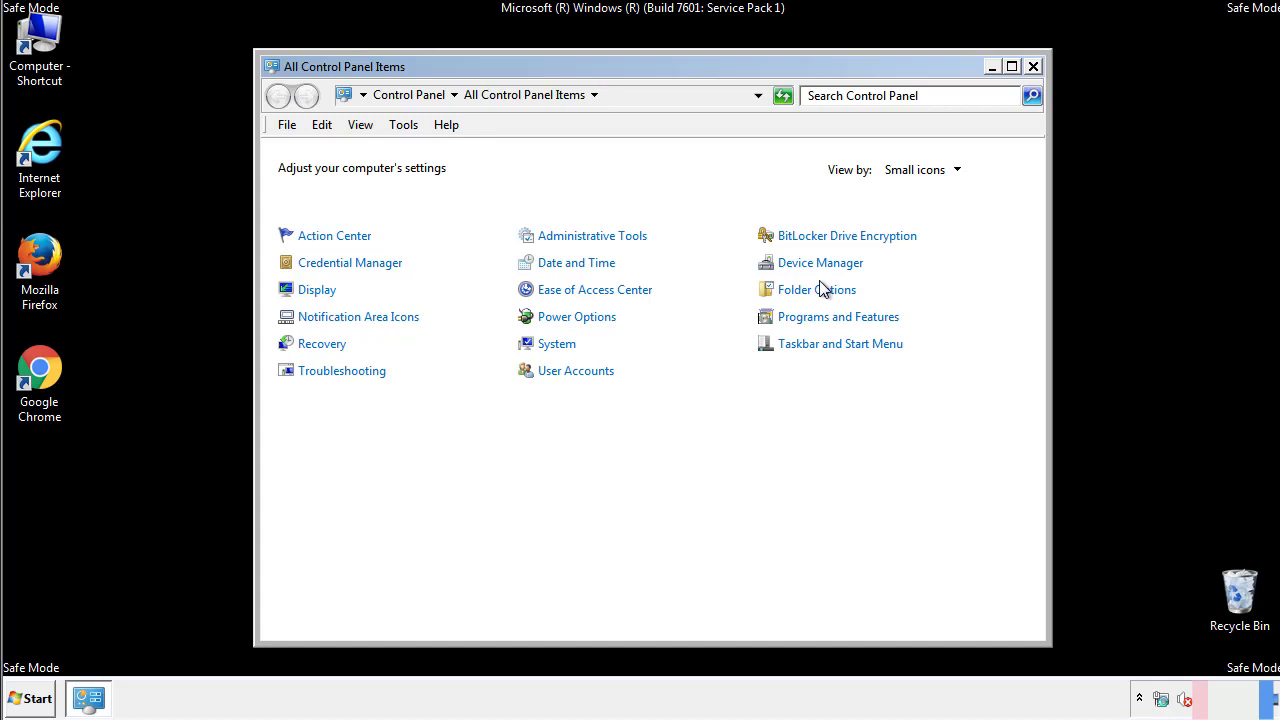
left_click(816, 288)
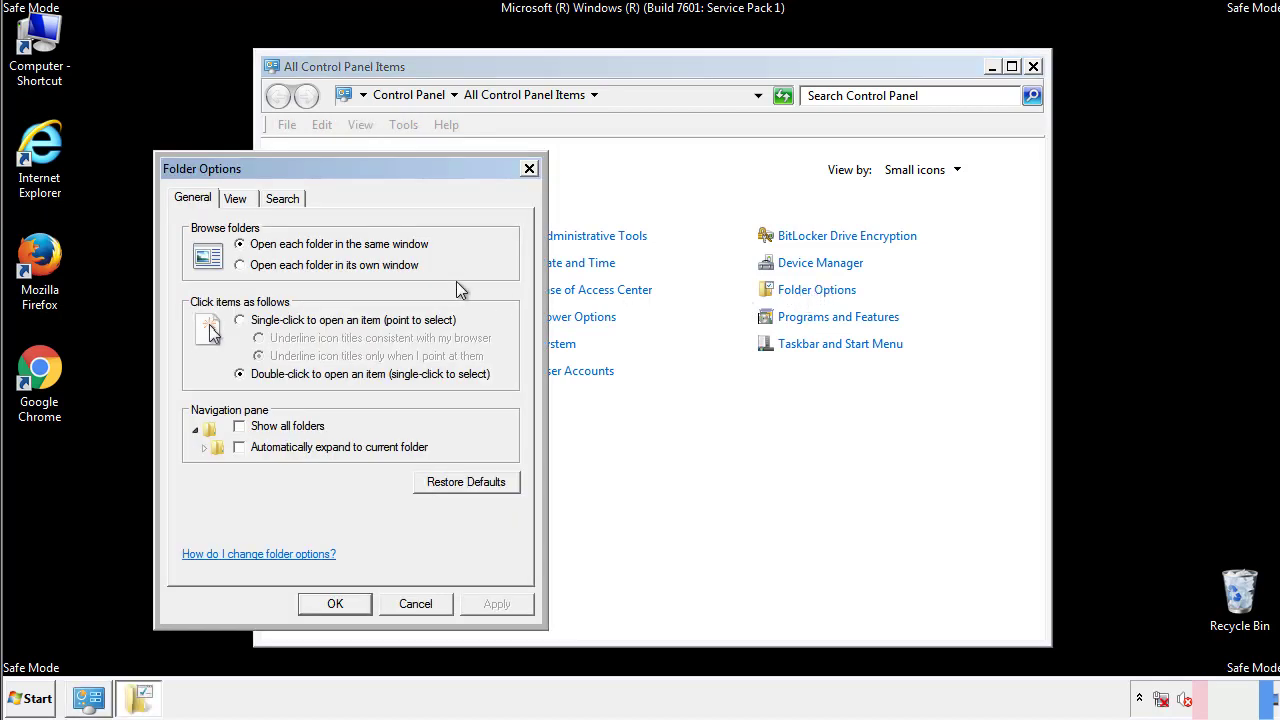
left_click(236, 198)
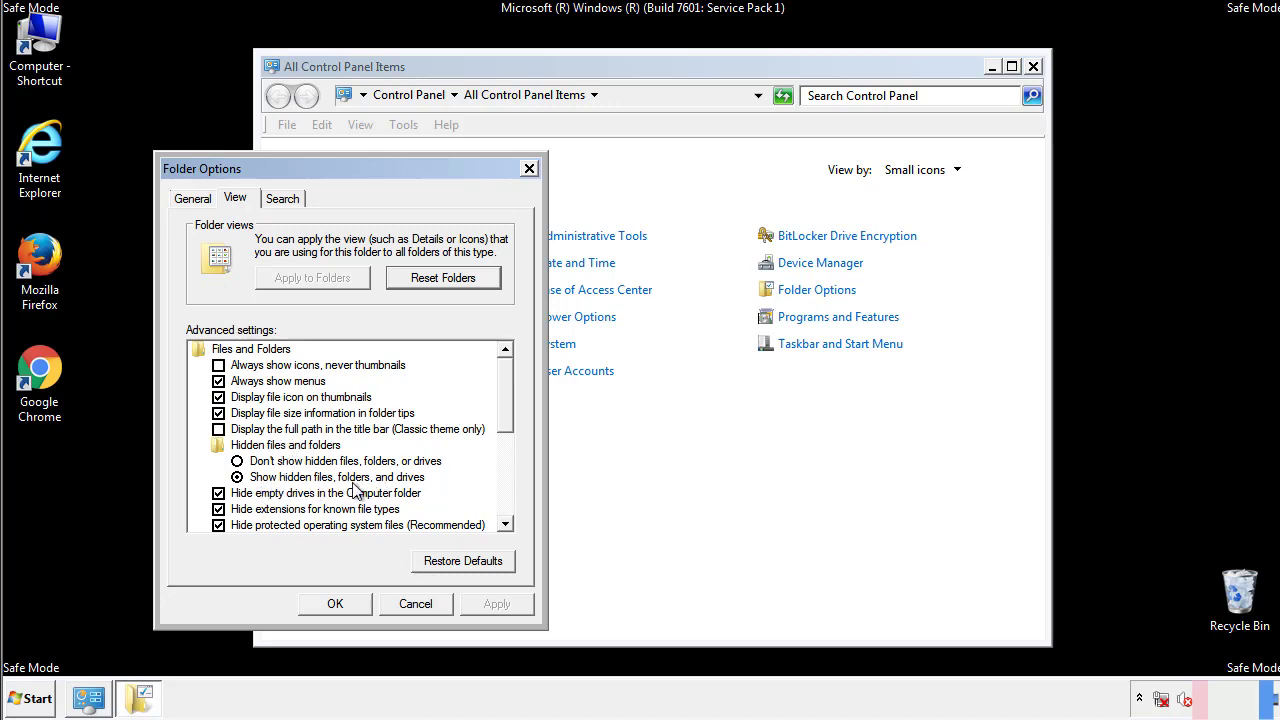
left_click(336, 604)
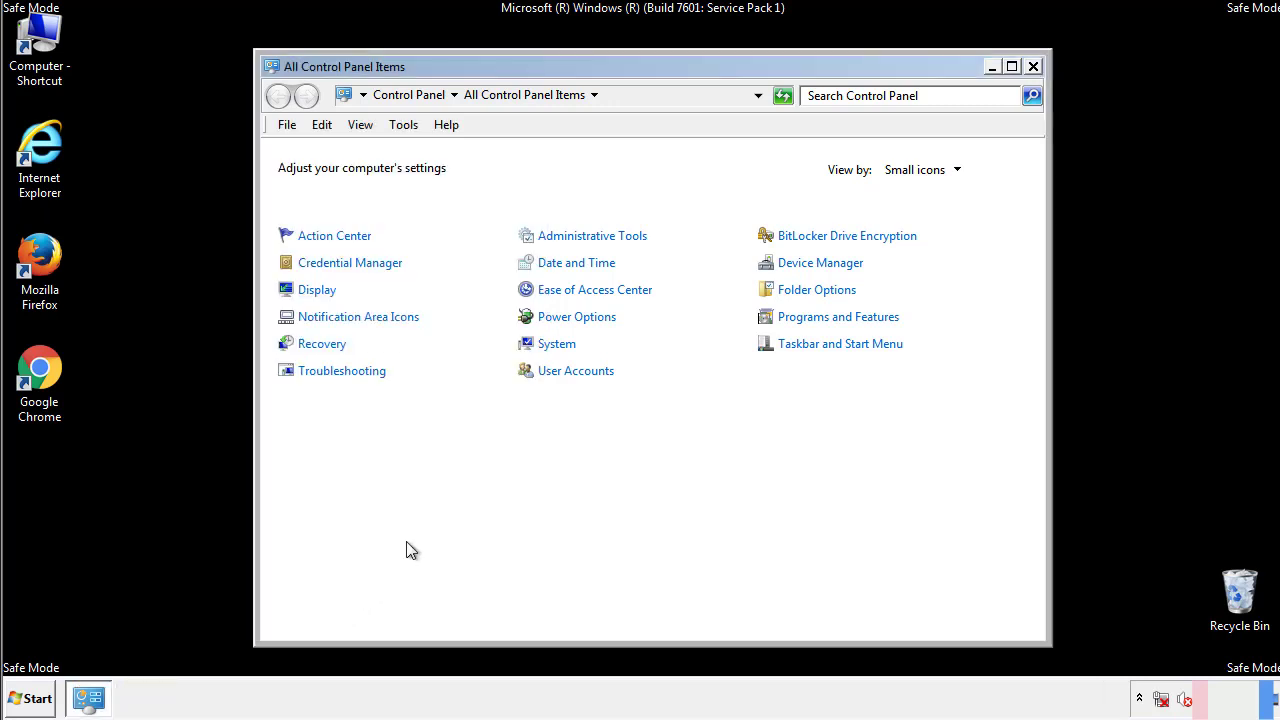
left_click(1032, 64)
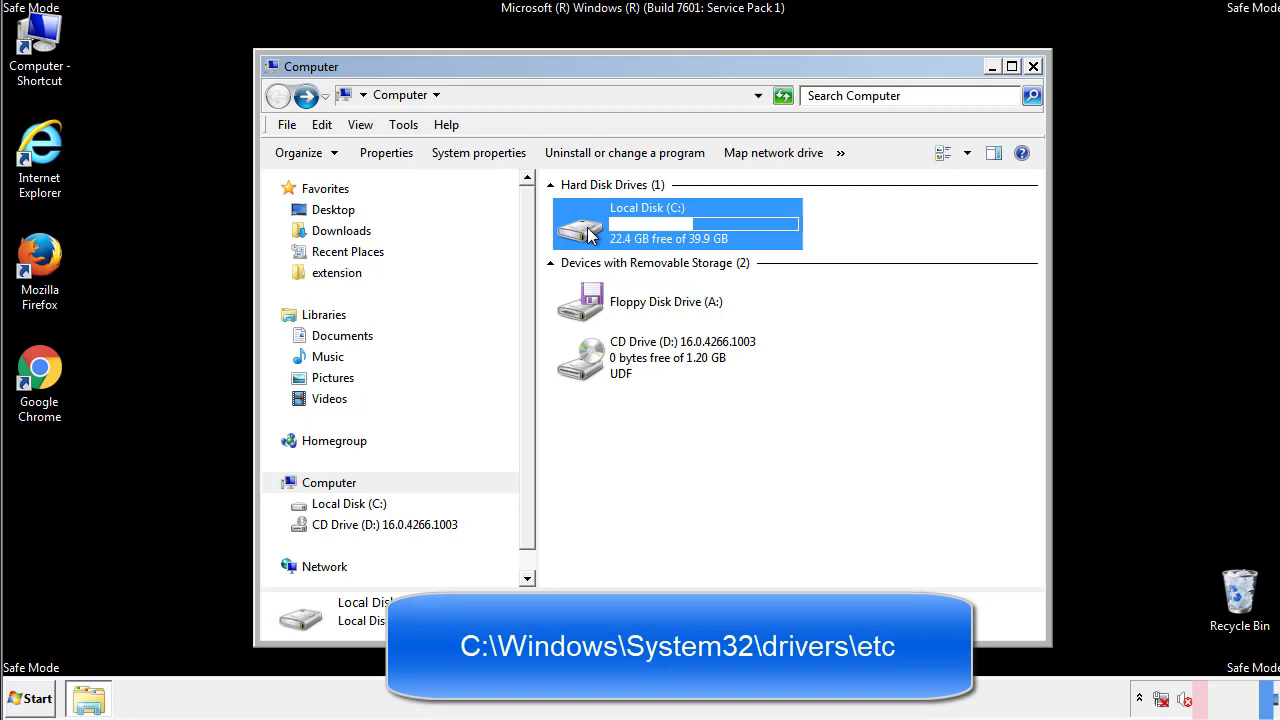
Browse the C drive down to C:\Windows\System32\drivers\etc
double_click(676, 224)
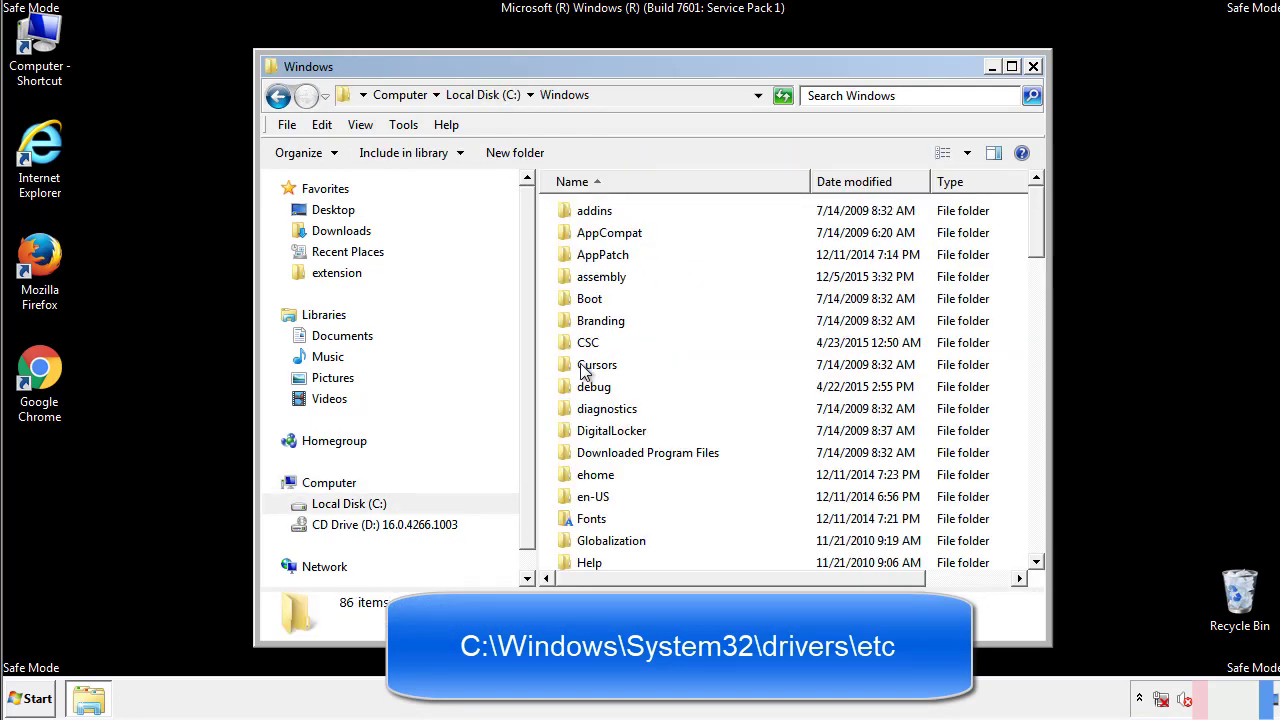
scroll("down", 3)
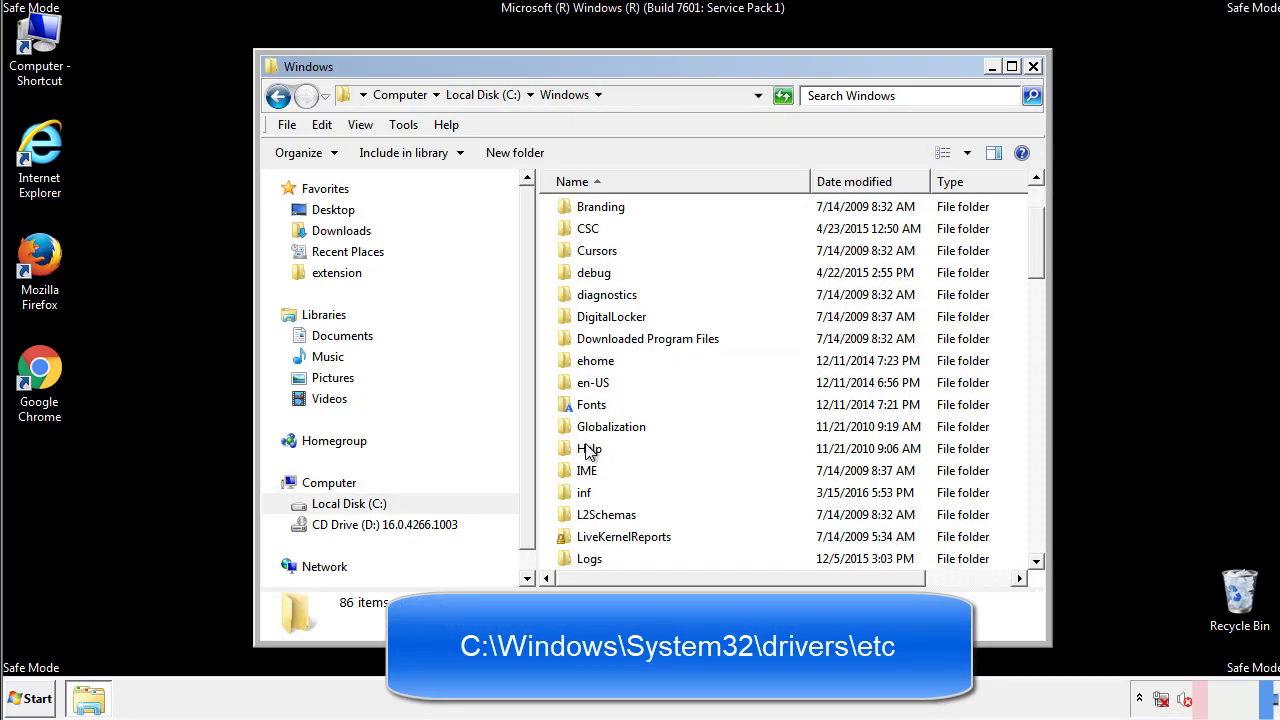
scroll("down", 3)
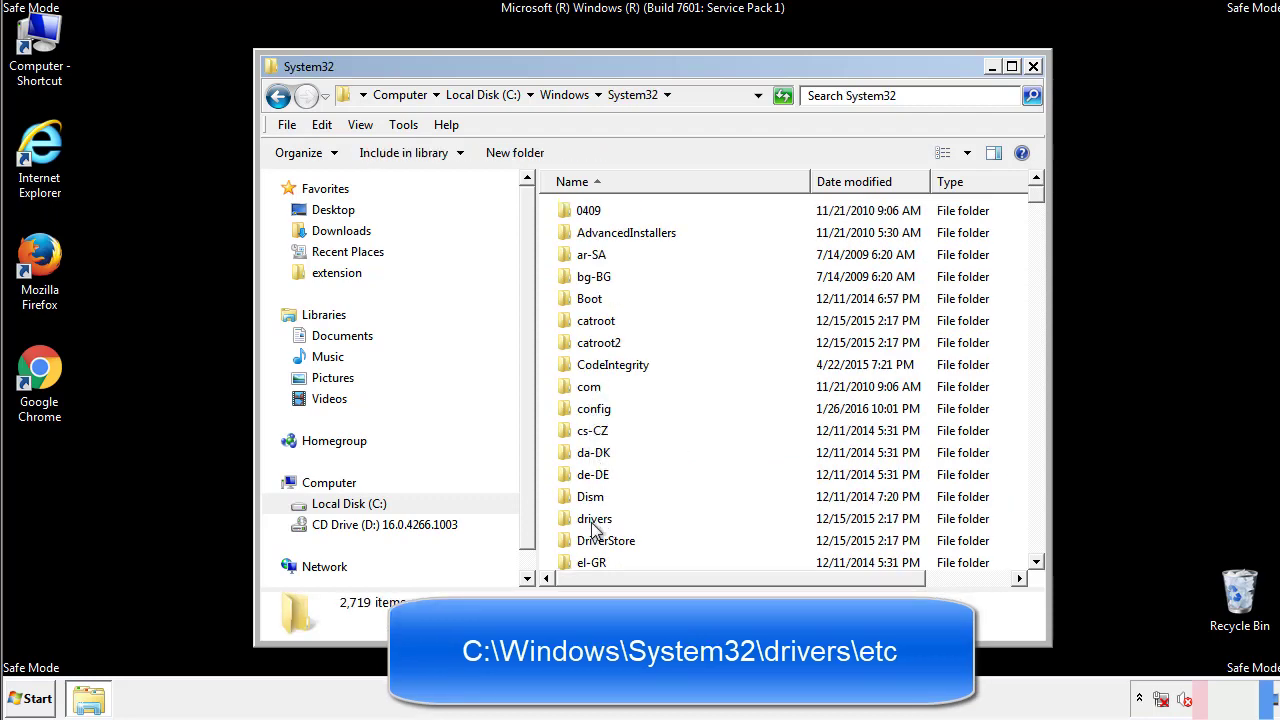
double_click(594, 518)
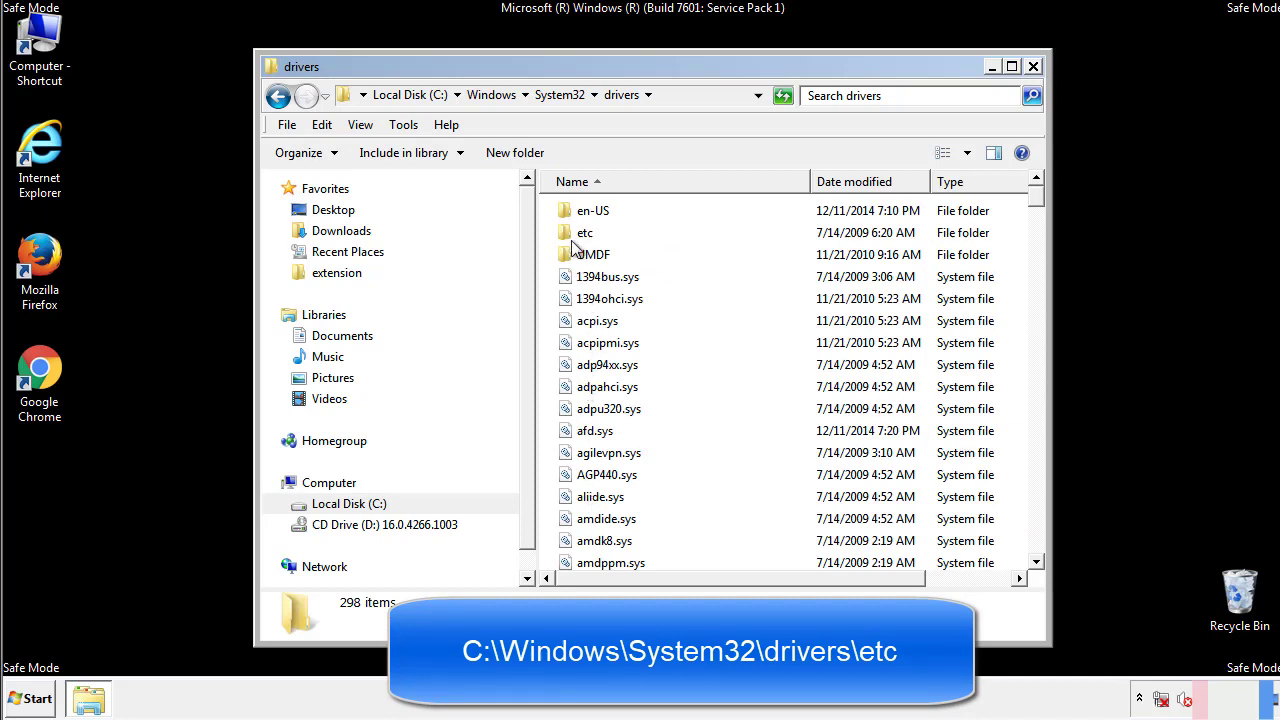
double_click(584, 232)
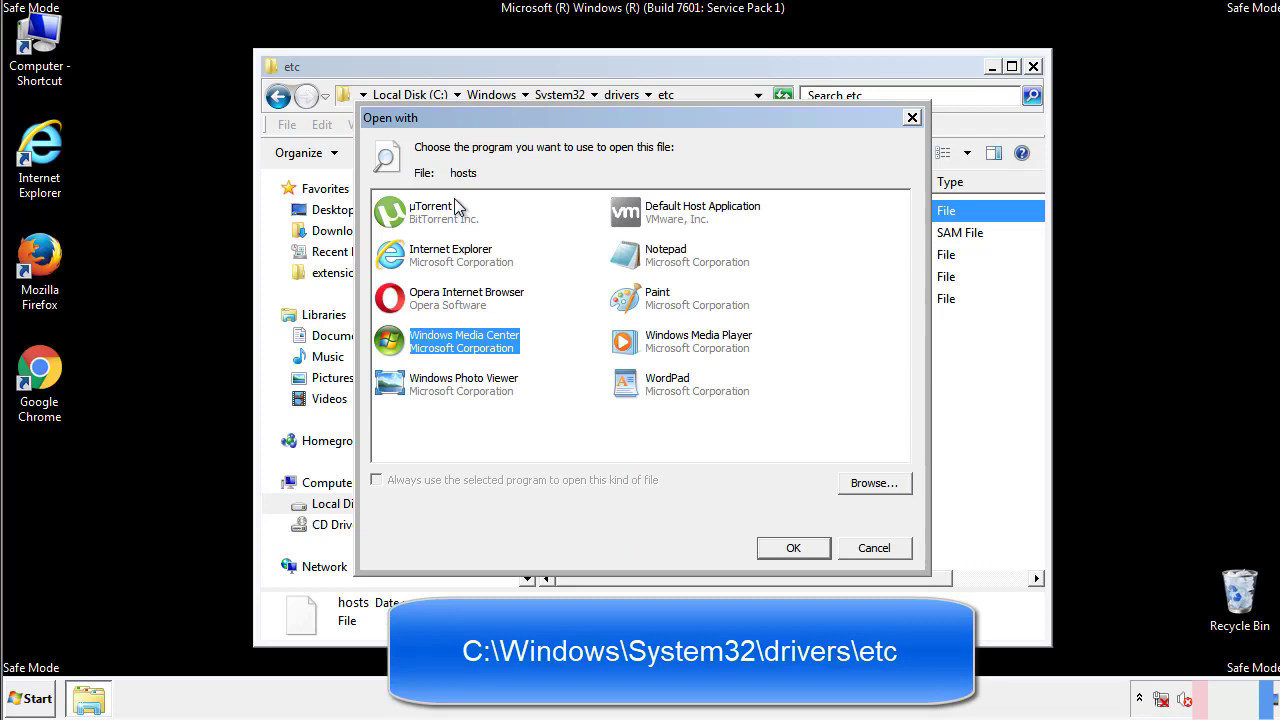
mouse_move(648, 262)
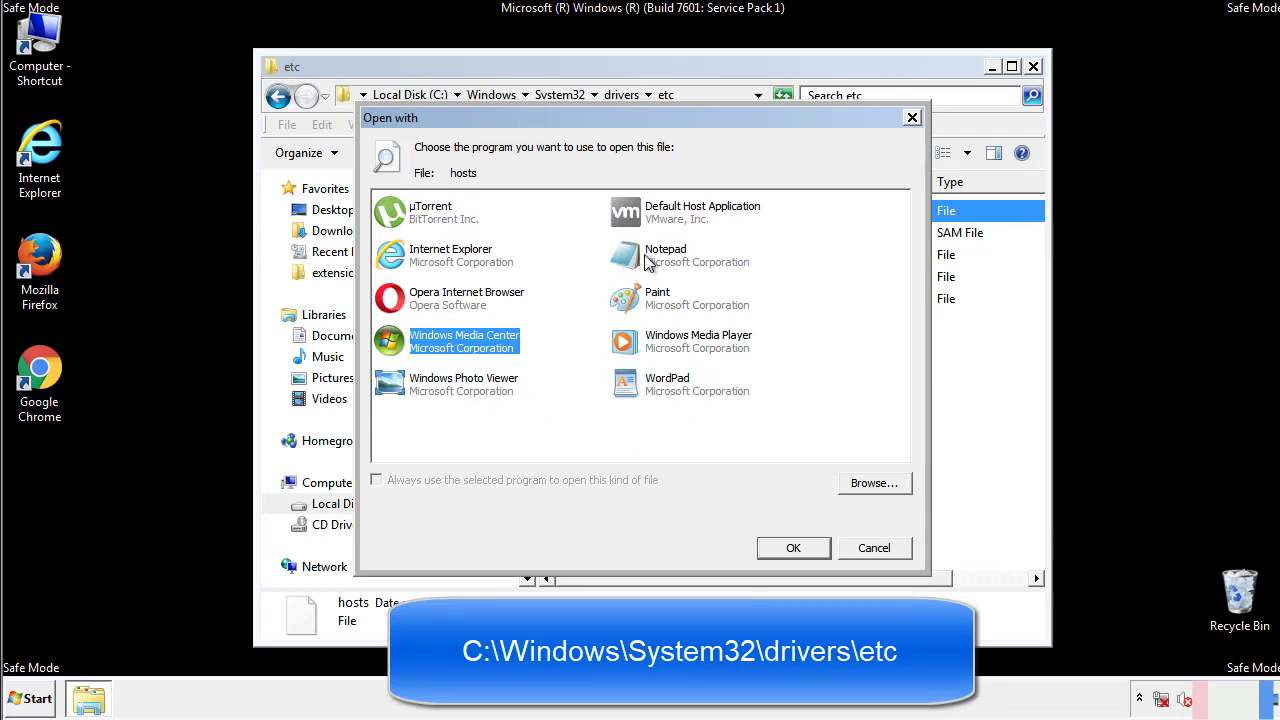
Open hosts in Notepad, delete the four added IP/host lines at the end, and close it
left_click(792, 548)
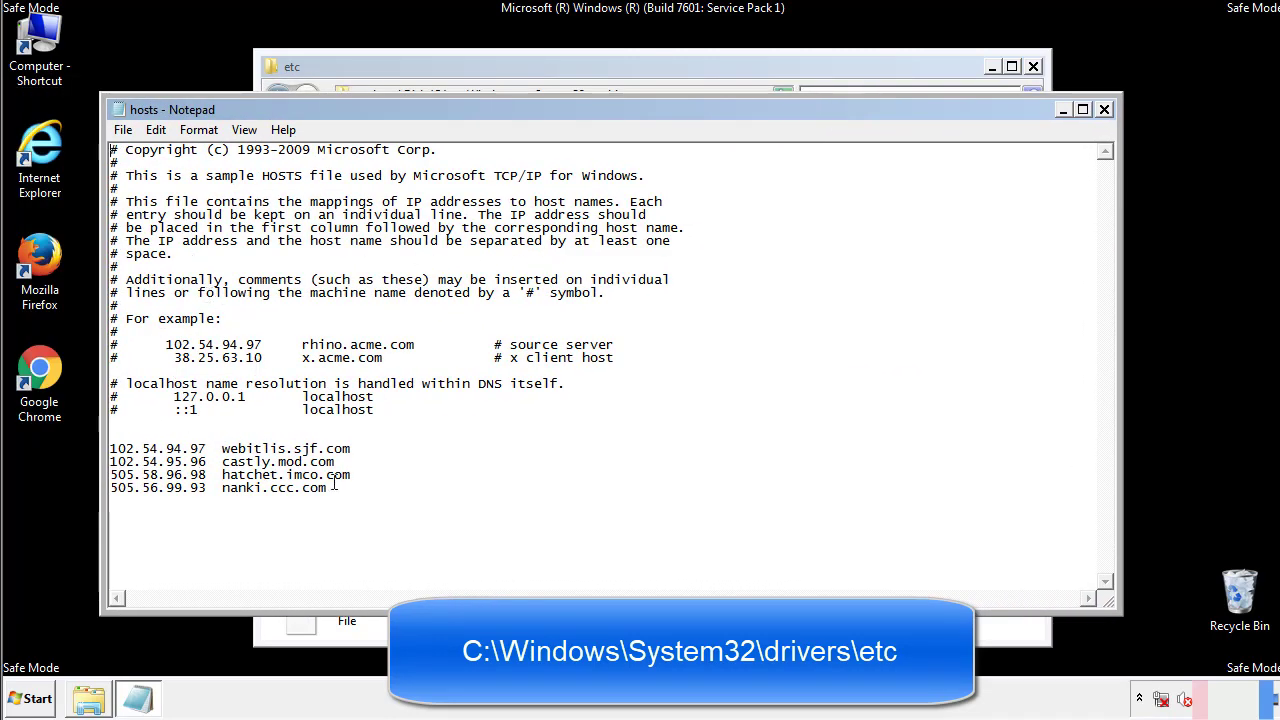
left_click(376, 482)
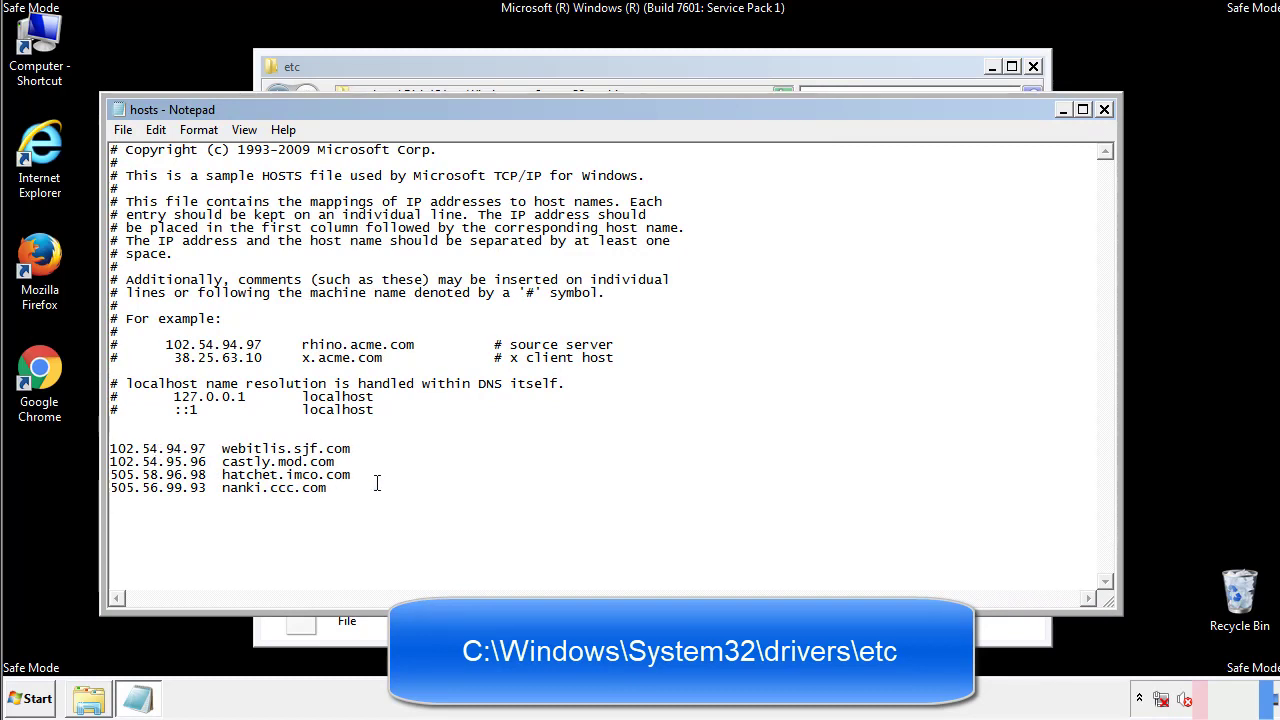
left_click_drag(110, 448, 352, 490)
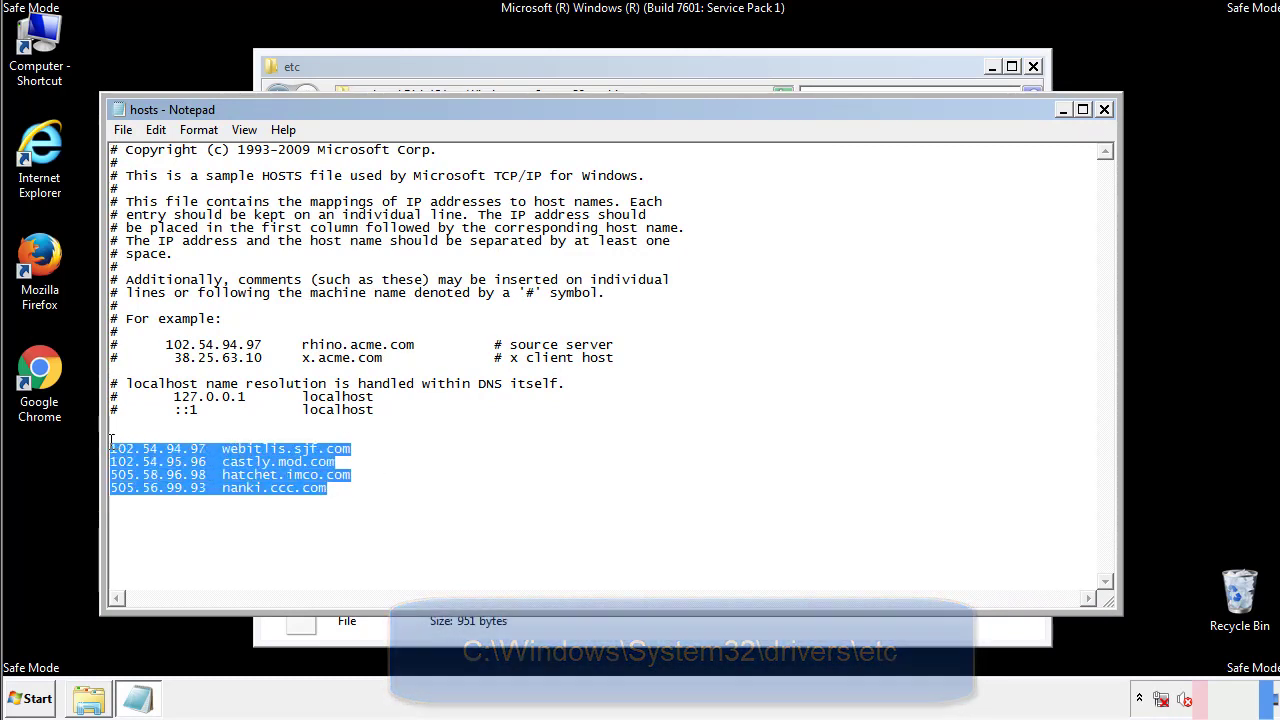
key("Delete")
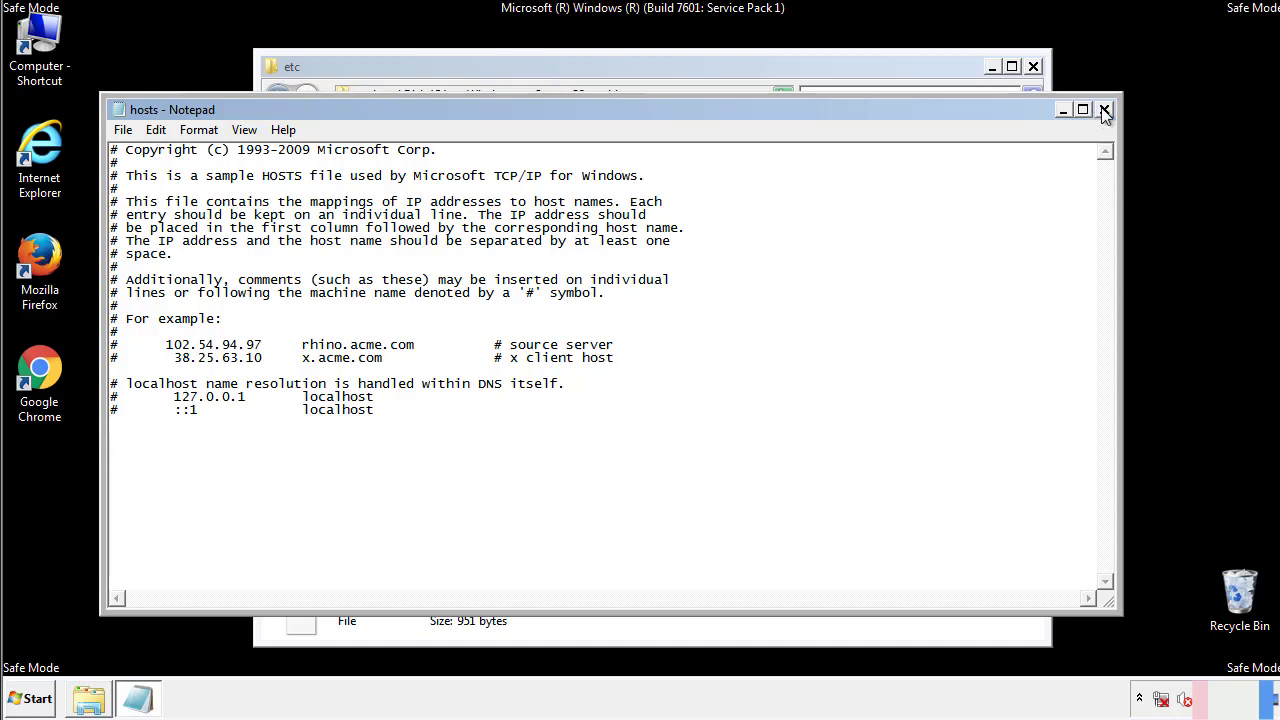
left_click(1104, 108)
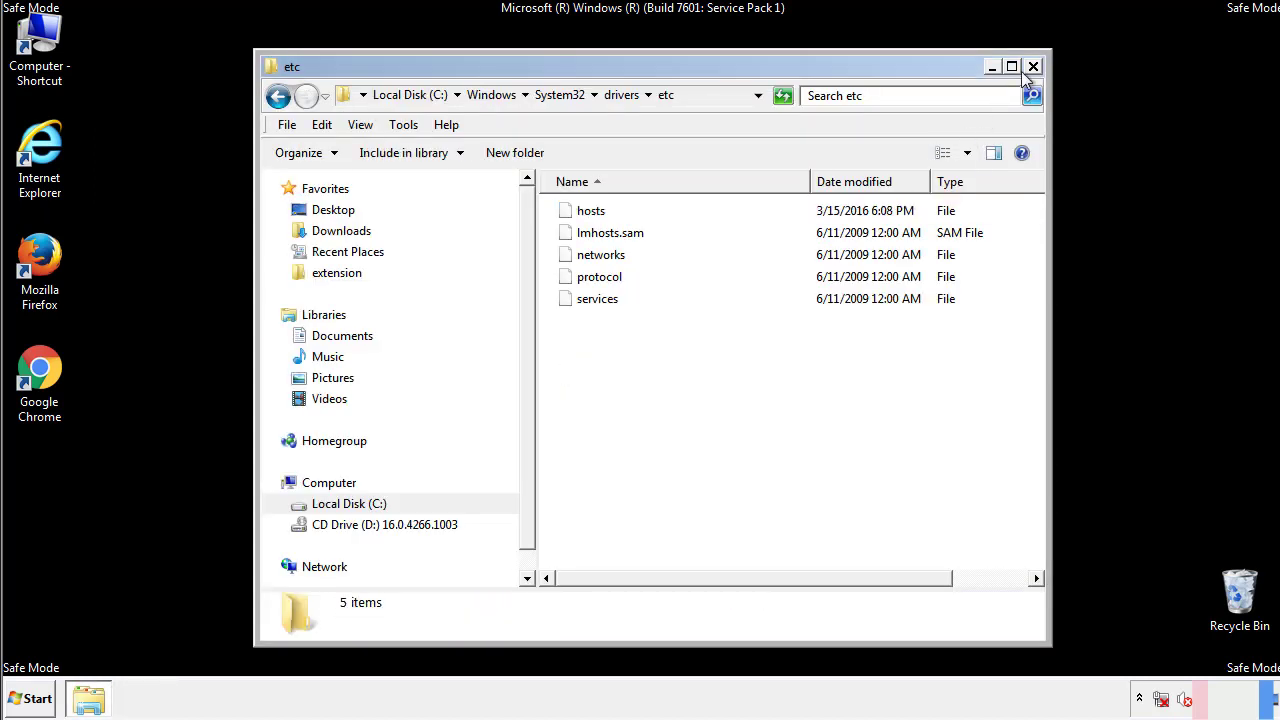
left_click(1032, 64)
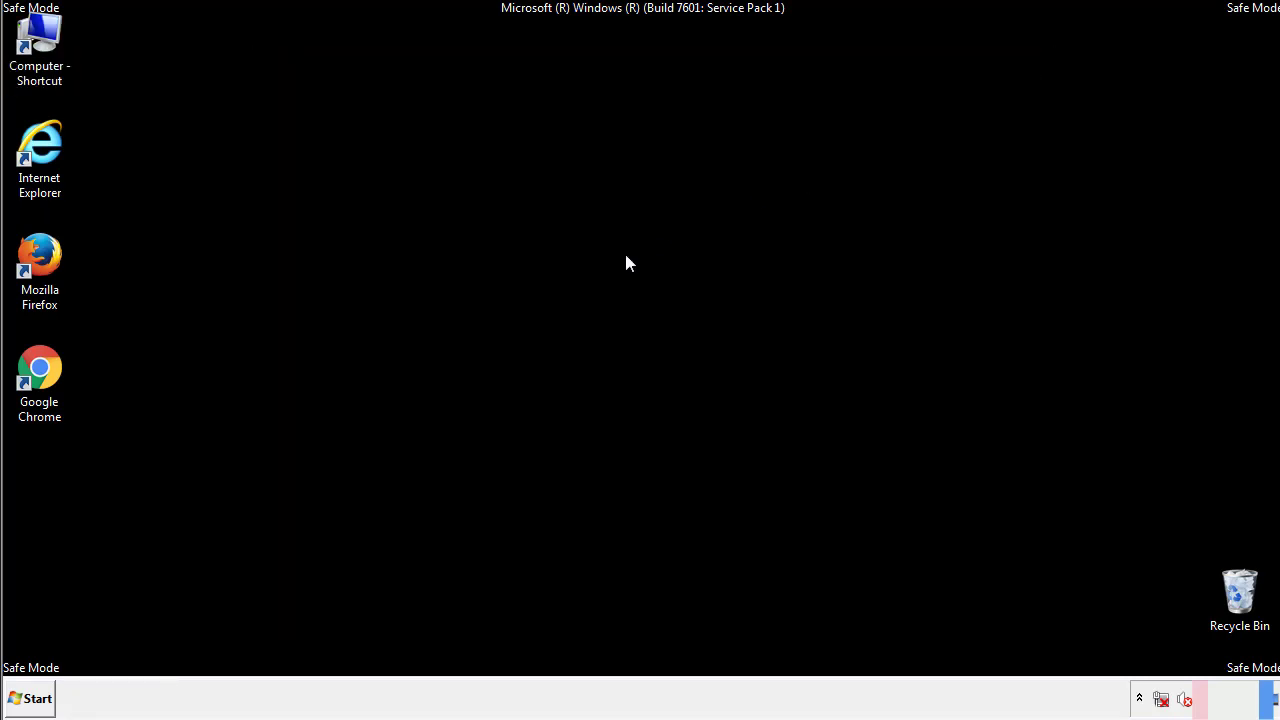
Open the Startup folder, delete AddInOne, recover.aesir, systemreg.aesir and tavanero, then close it
left_click(36, 696)
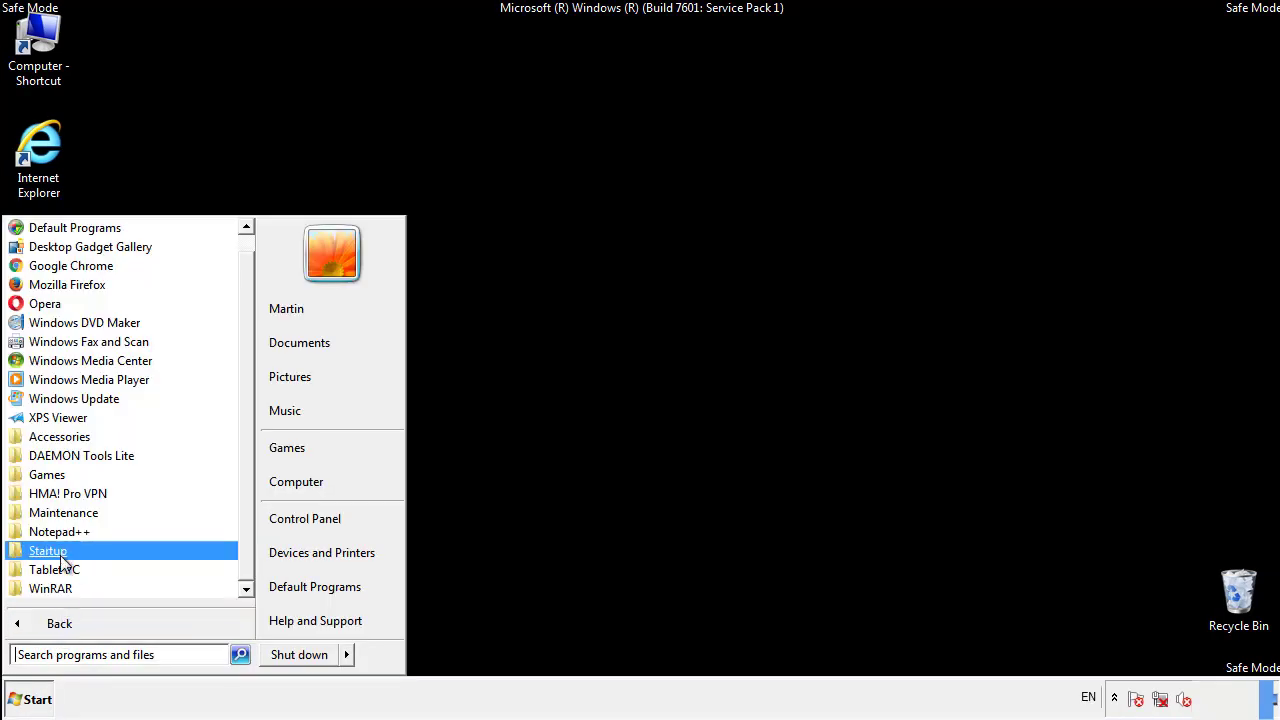
right_click(48, 550)
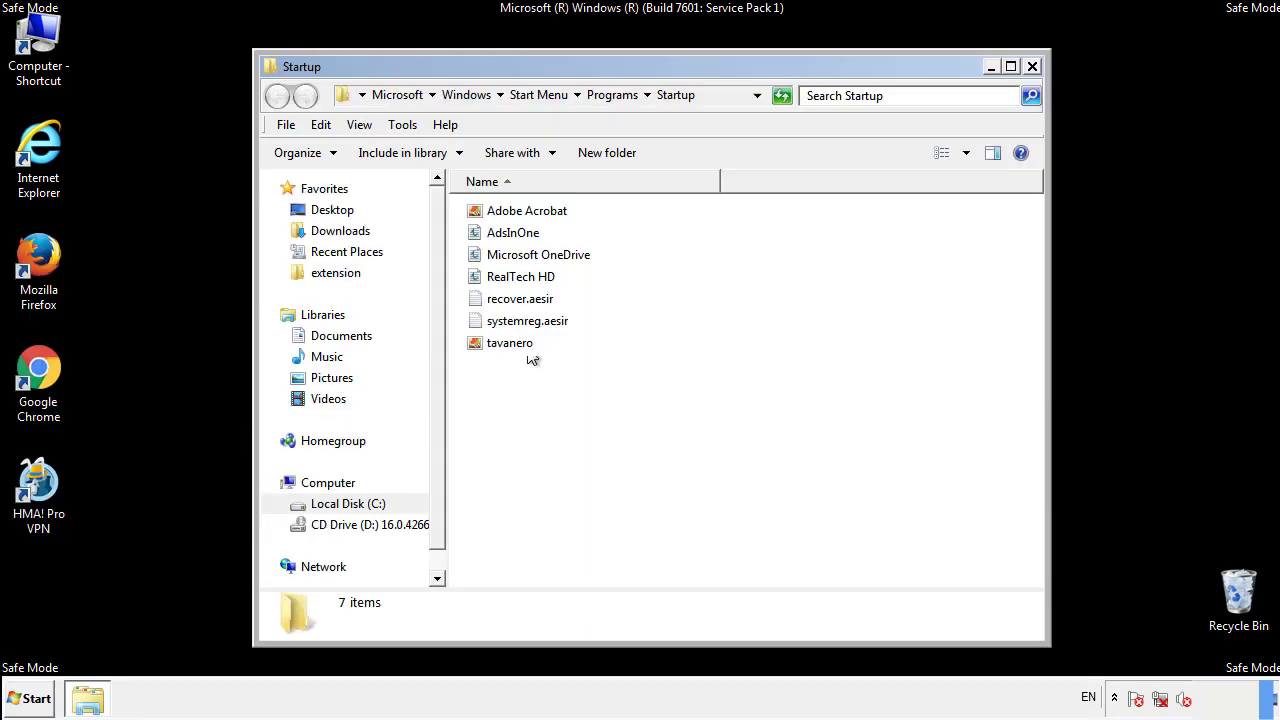
left_click(512, 232)
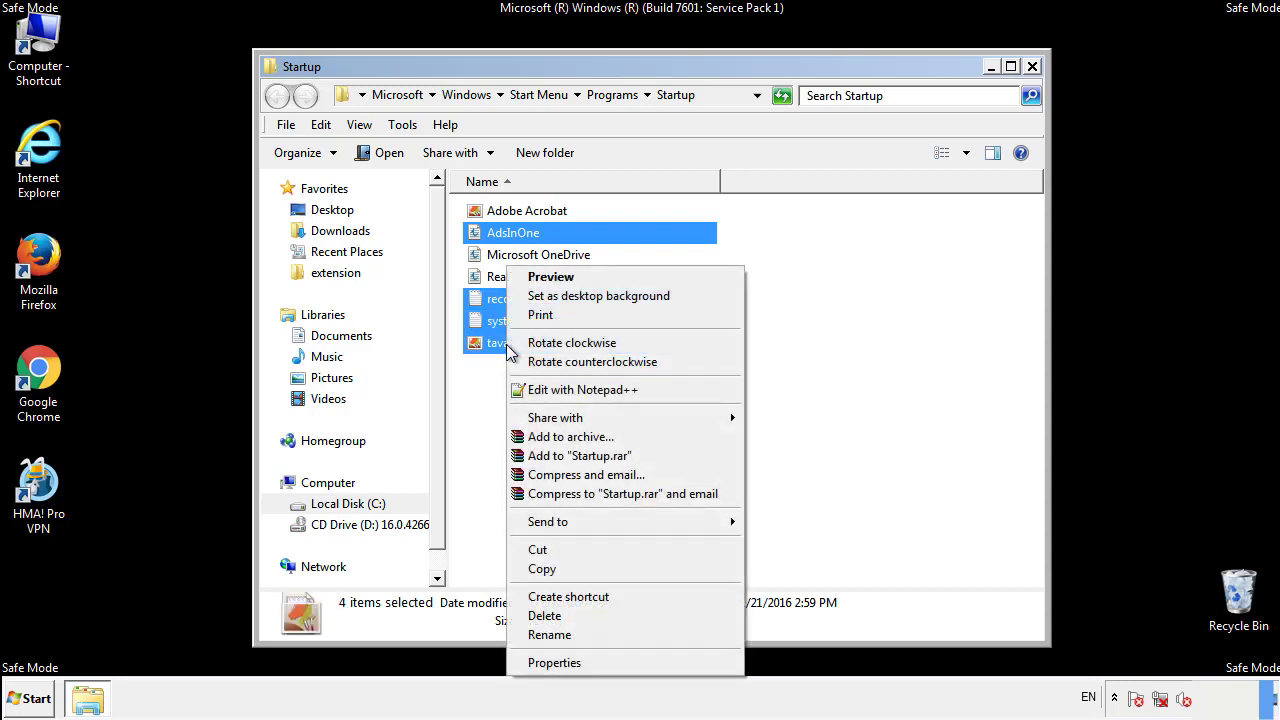
left_click(544, 616)
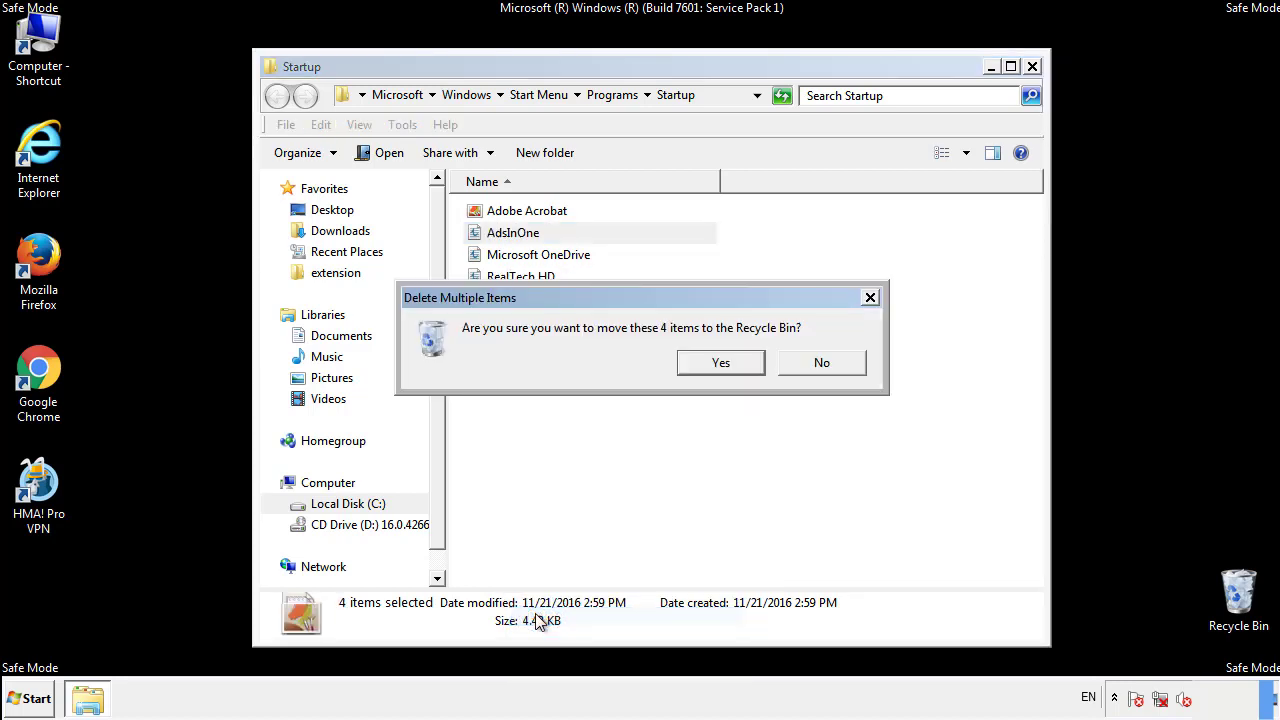
left_click(720, 362)
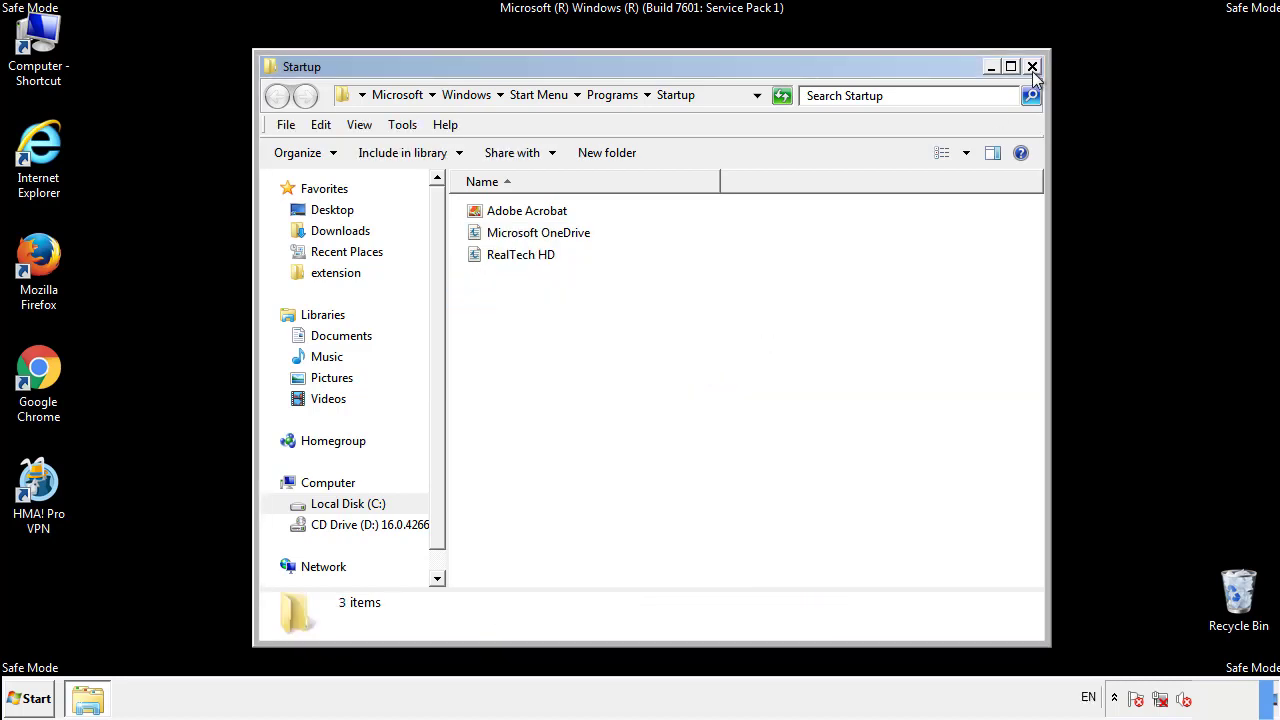
left_click(1032, 64)
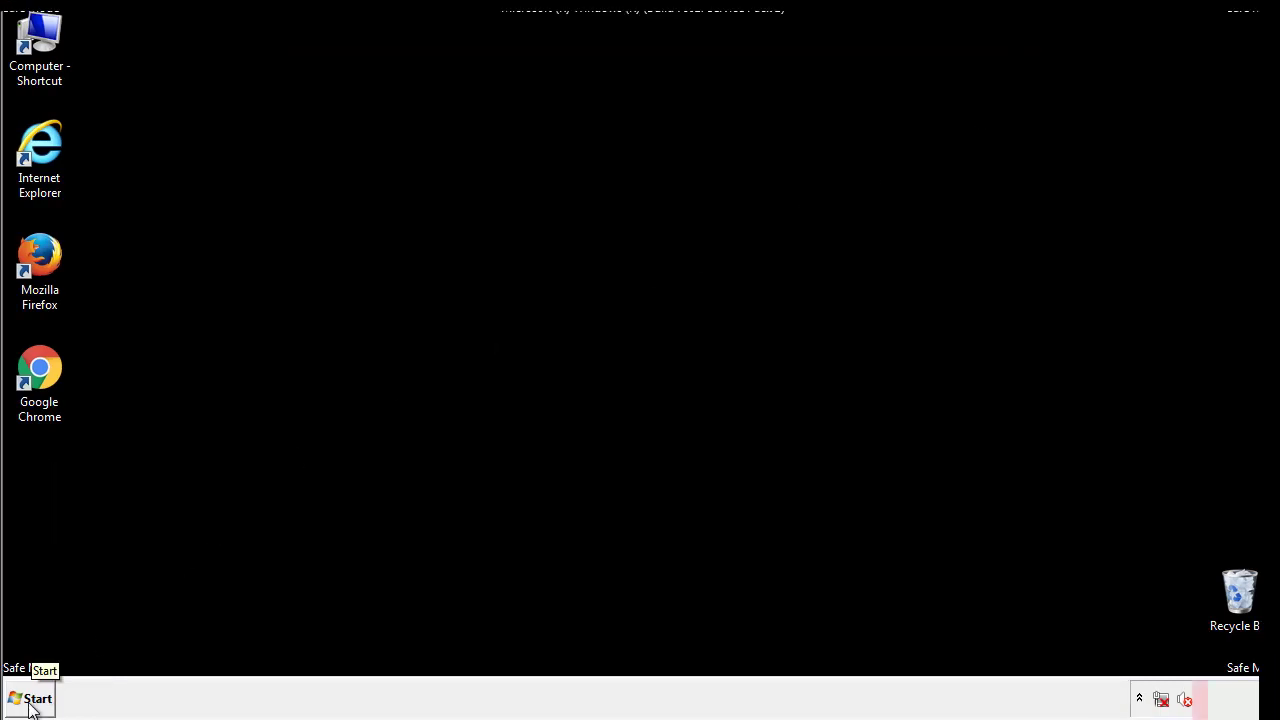
Launch regedit and expand HKEY_LOCAL_MACHINE > SOFTWARE > Microsoft
left_click(34, 700)
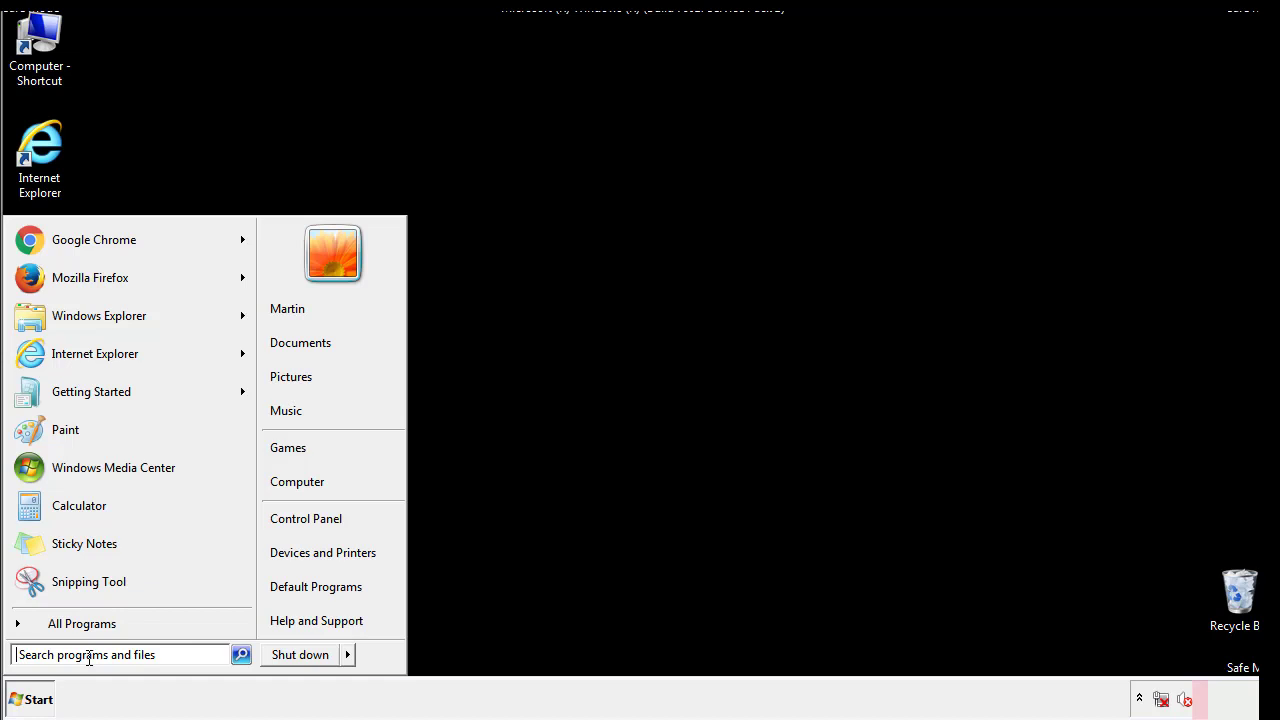
type("reged")
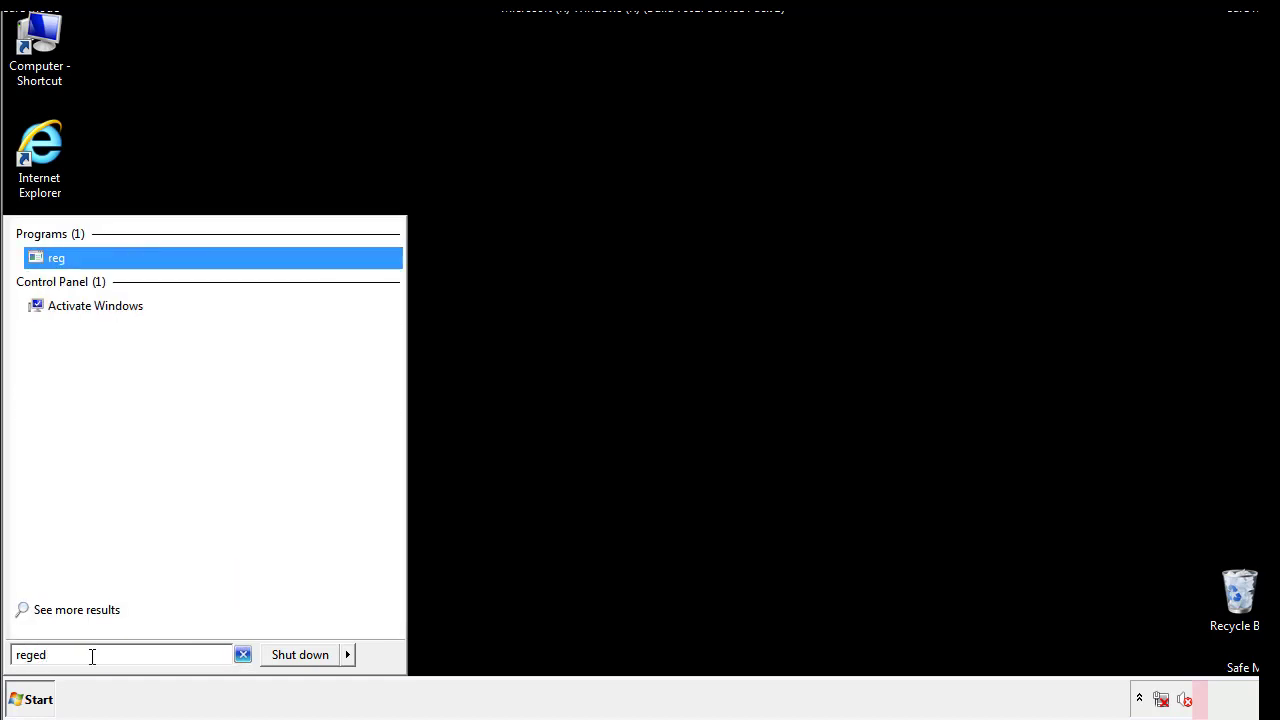
left_click(56, 248)
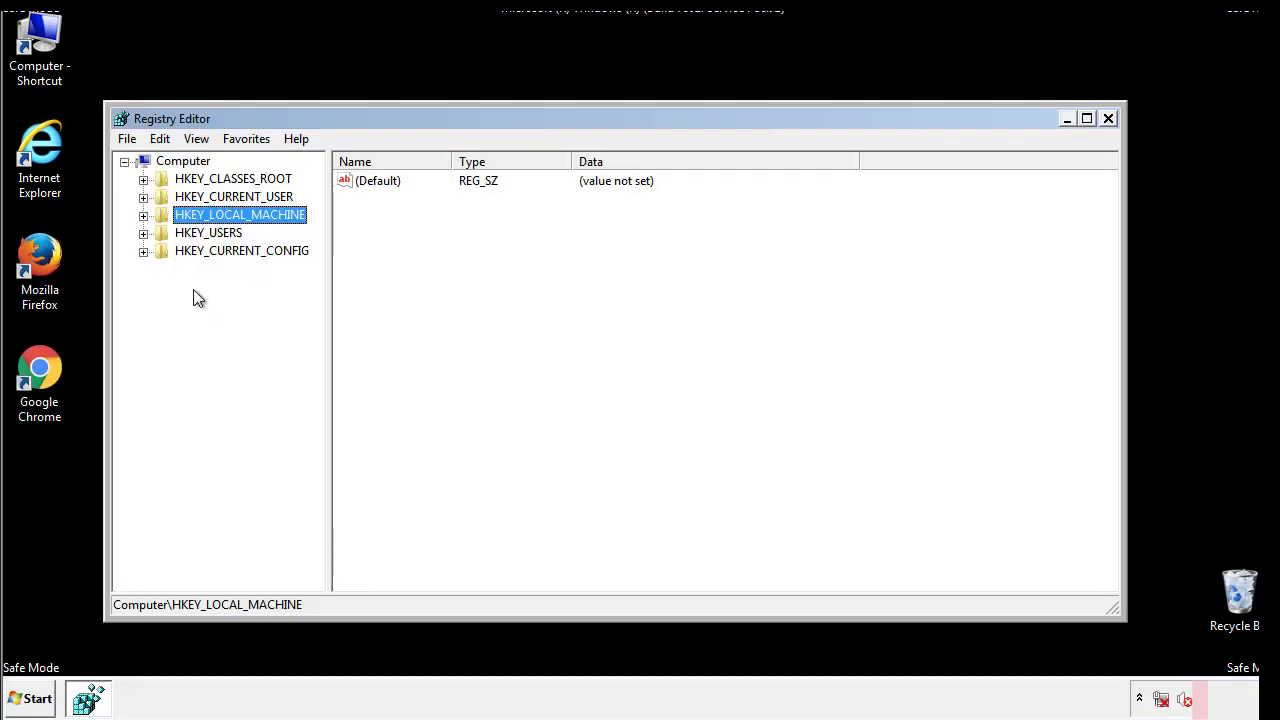
left_click(144, 214)
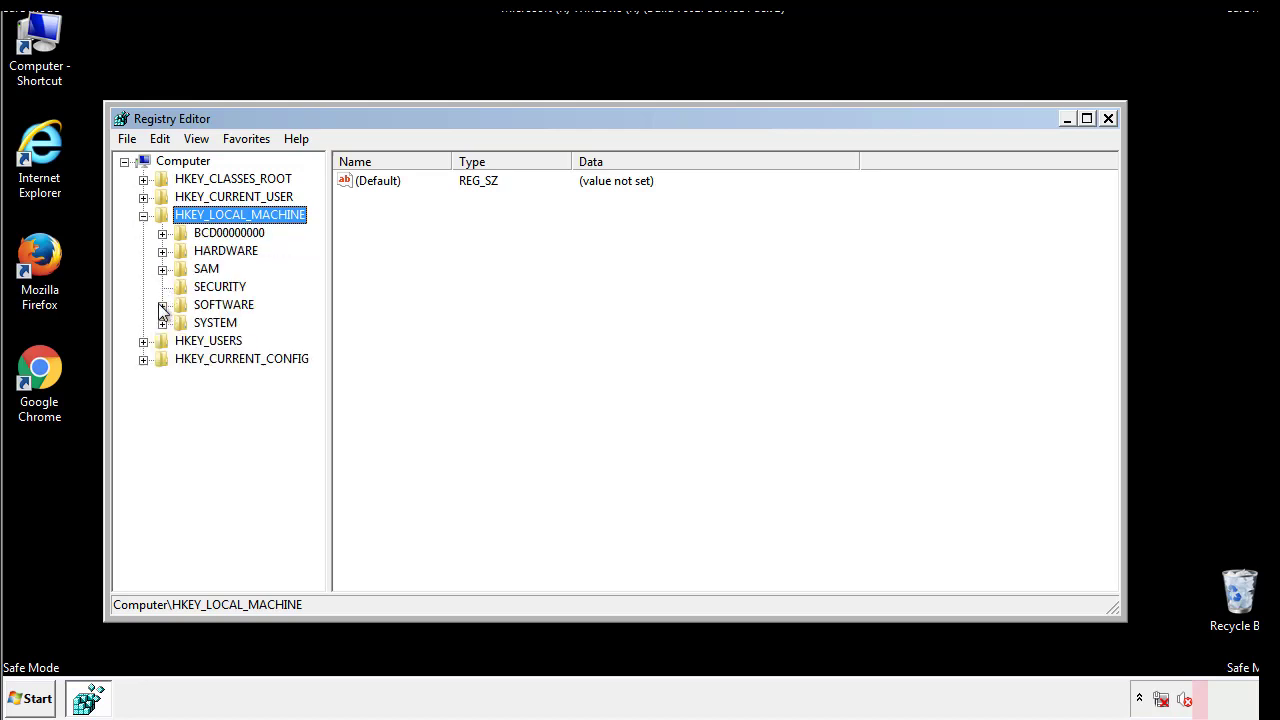
left_click(164, 304)
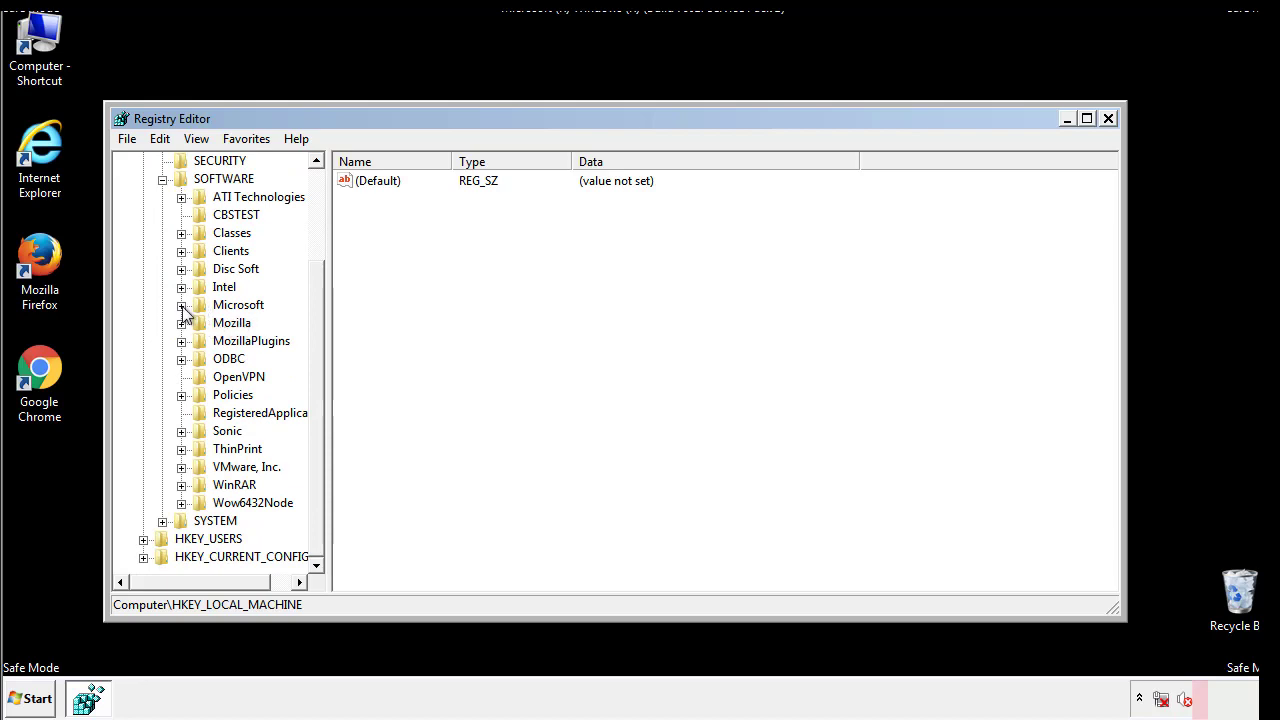
left_click(184, 304)
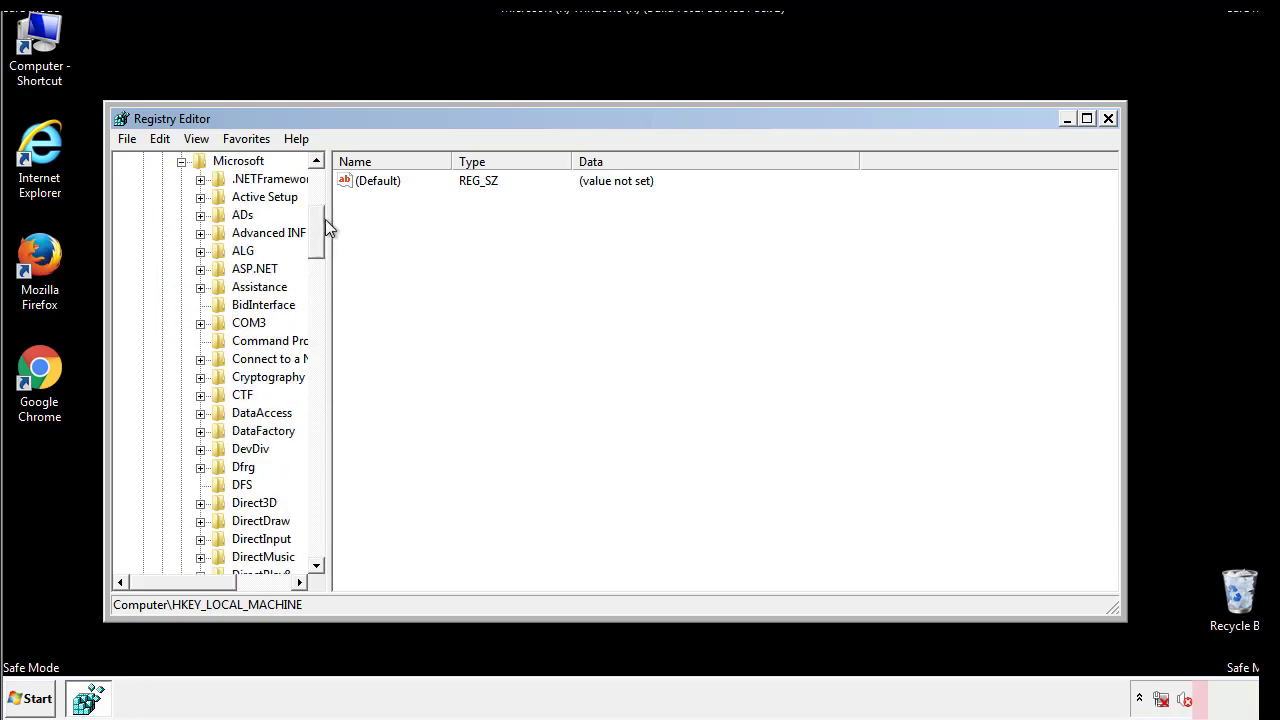
Expand Windows > CurrentVersion and scroll to its Run and RunOnce keys
scroll("down", 3)
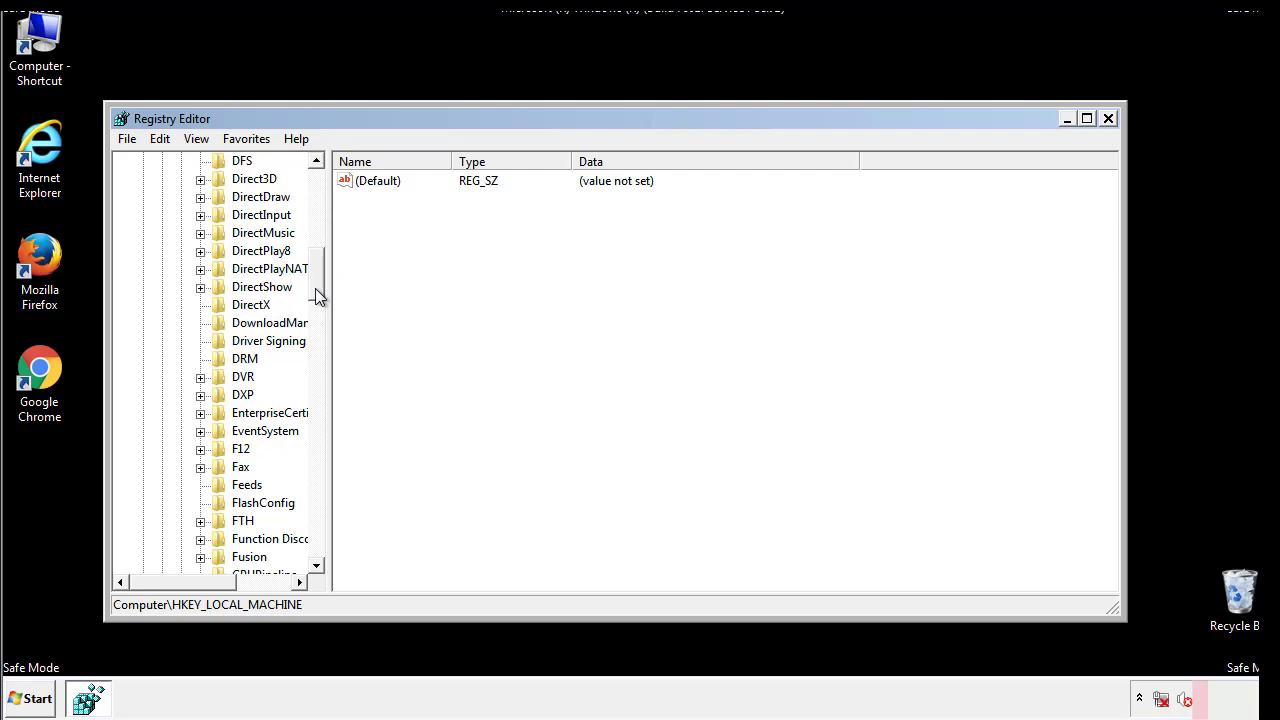
scroll("down", 3)
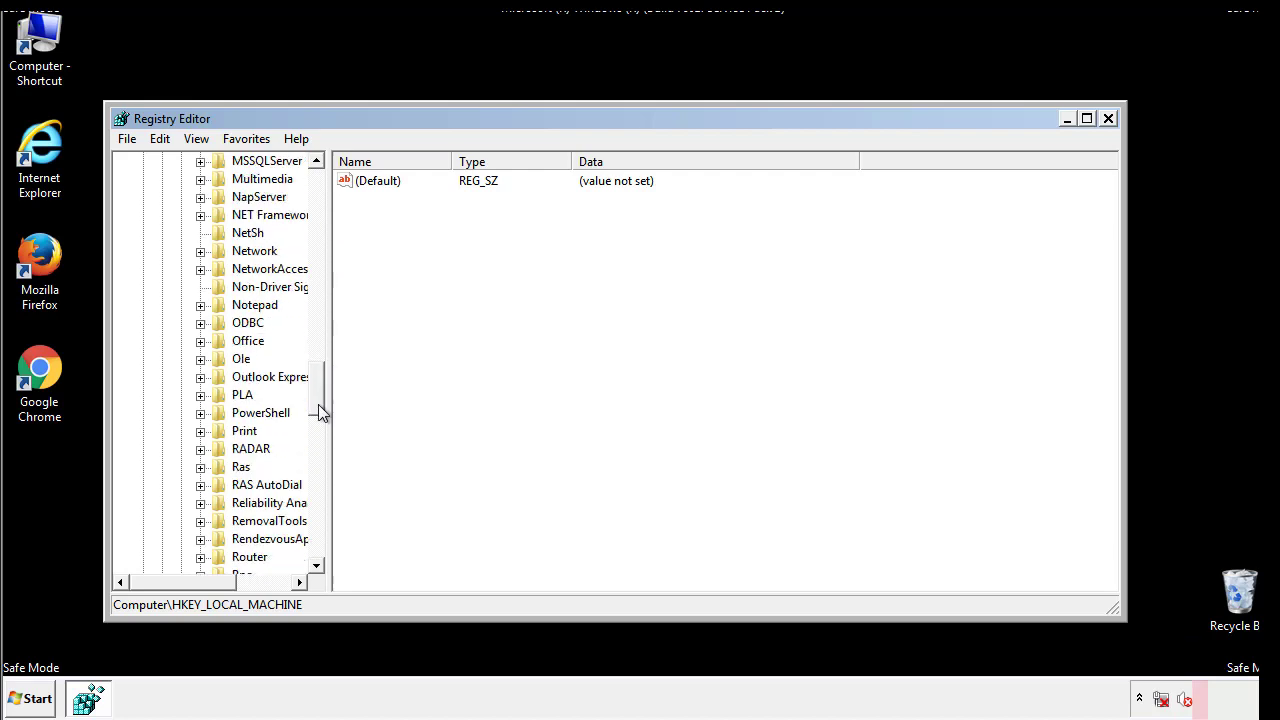
scroll("down", 3)
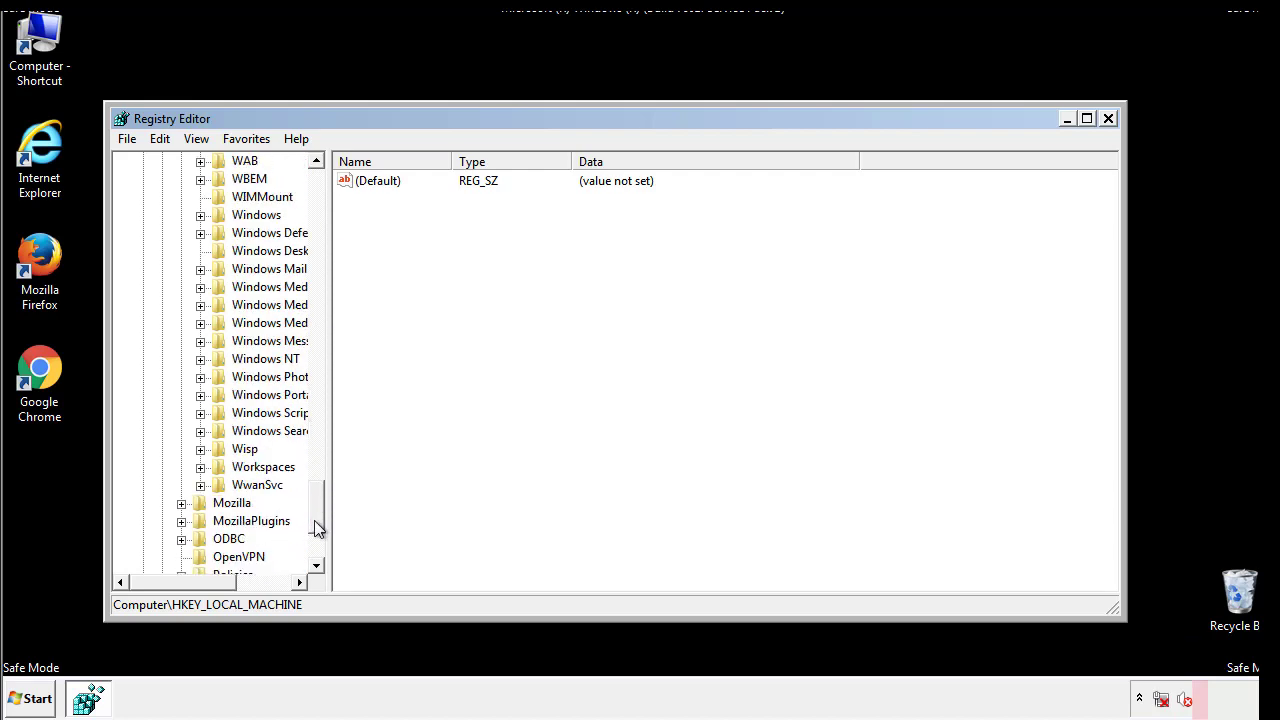
left_click(200, 304)
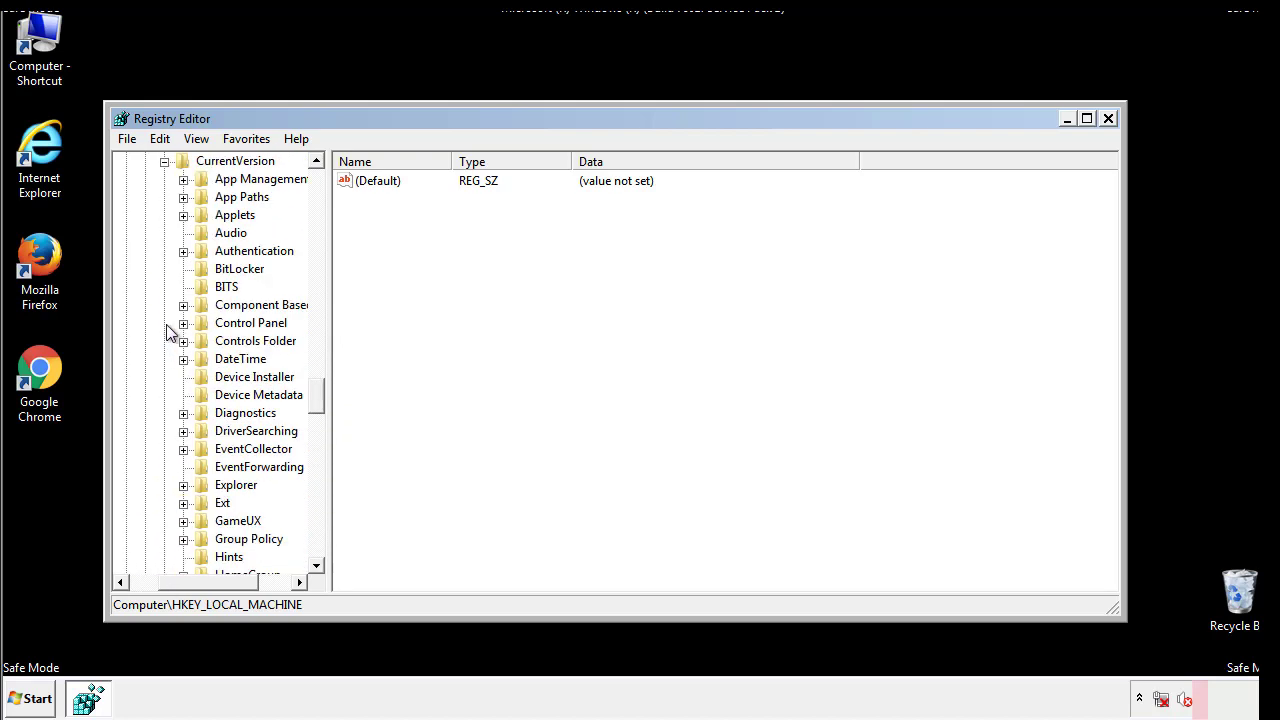
scroll("down", 3)
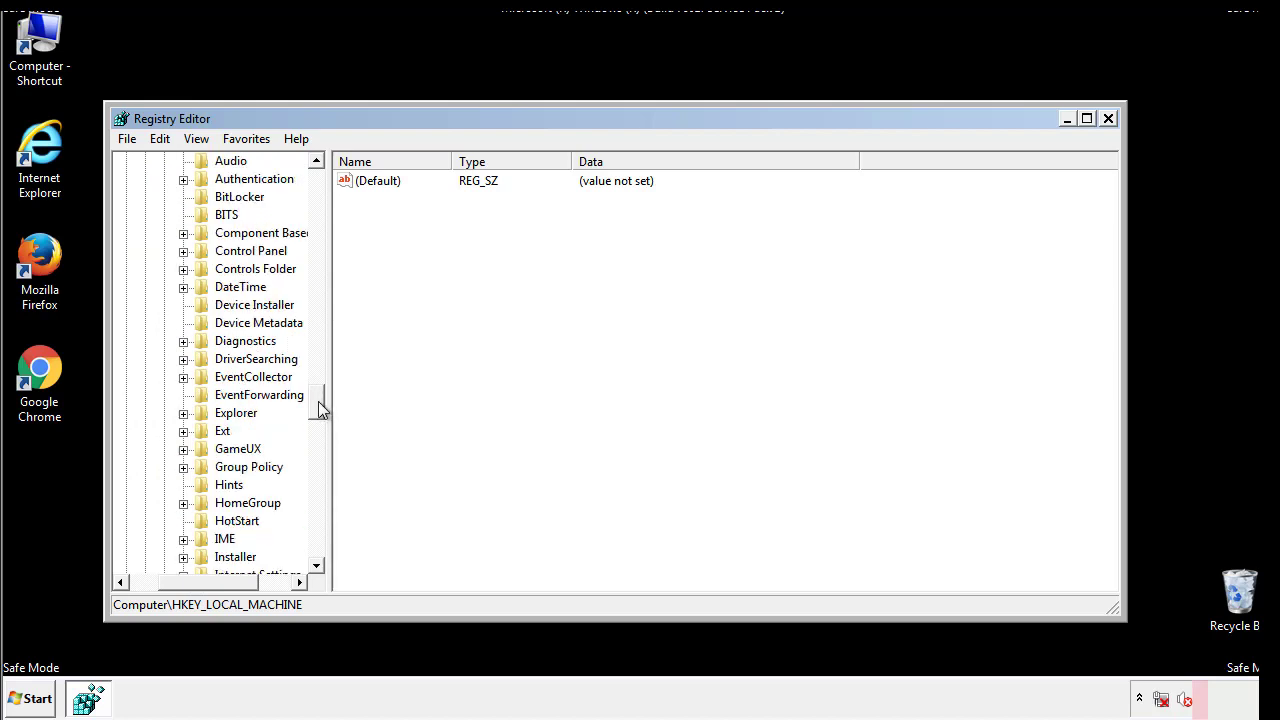
scroll("down", 3)
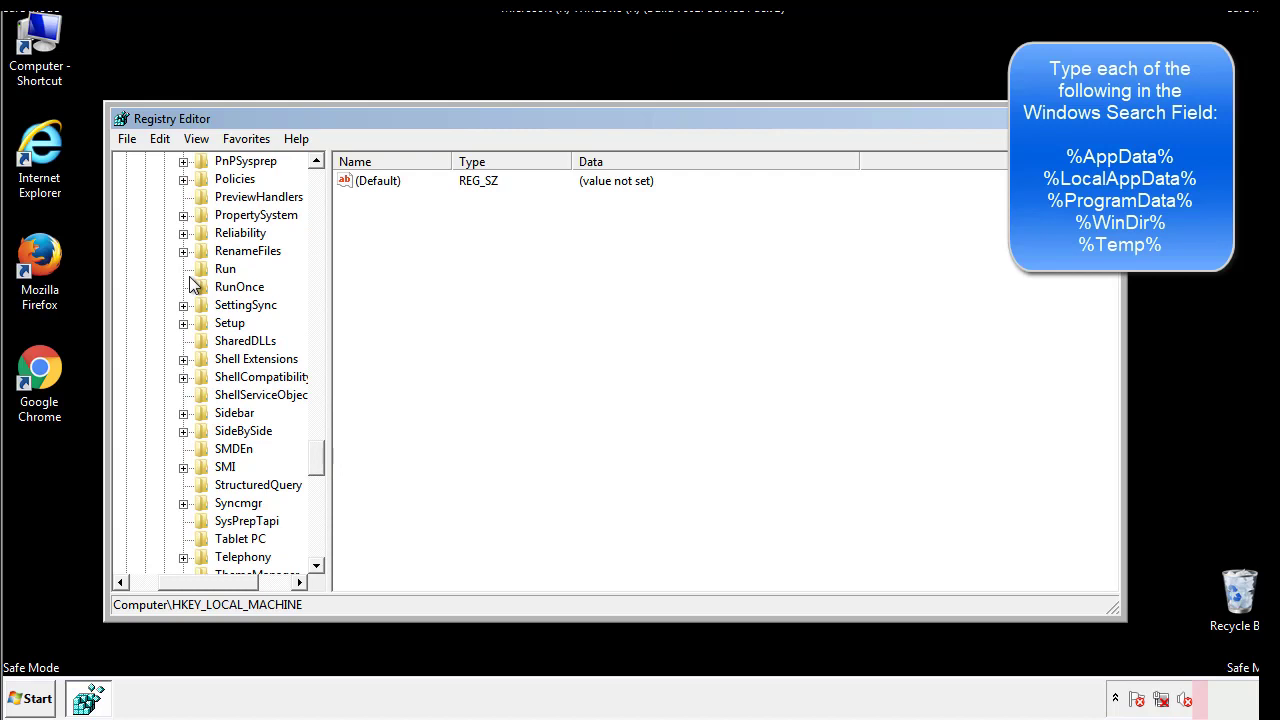
Delete the tappi.loc value from HKLM's CurrentVersion Run key, confirming the deletion
left_click(224, 268)
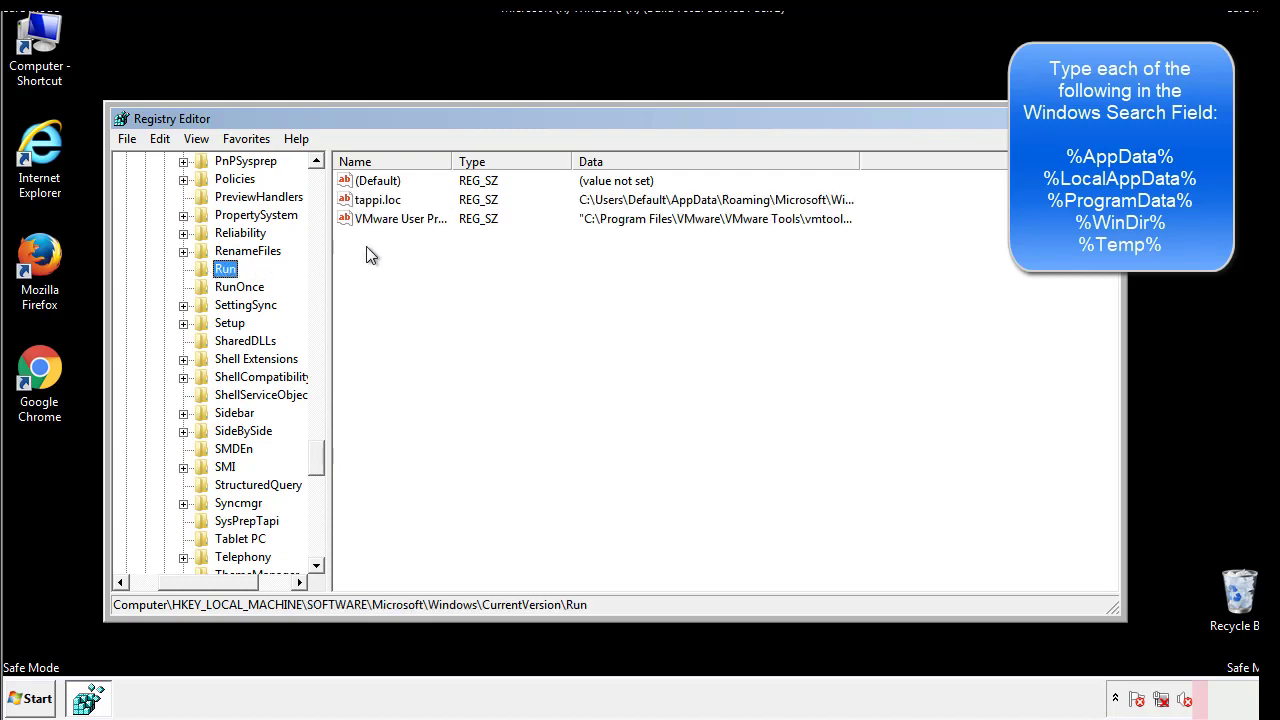
mouse_move(824, 220)
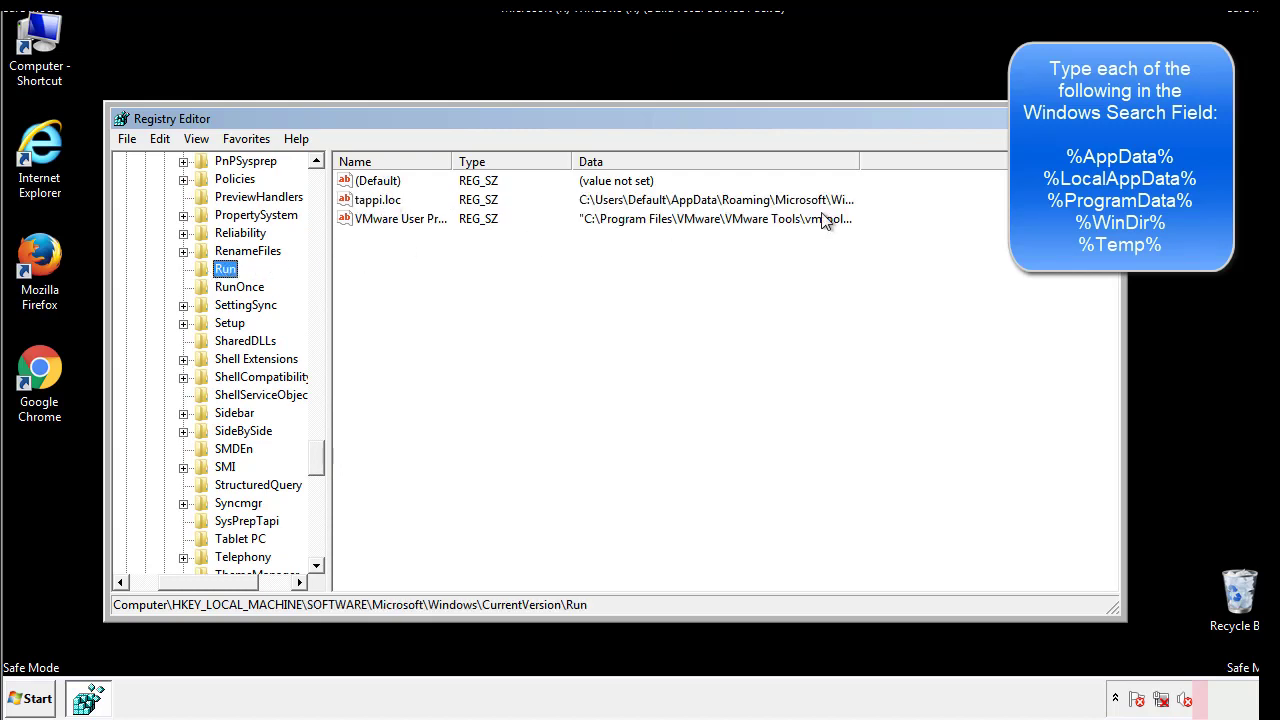
left_click(380, 200)
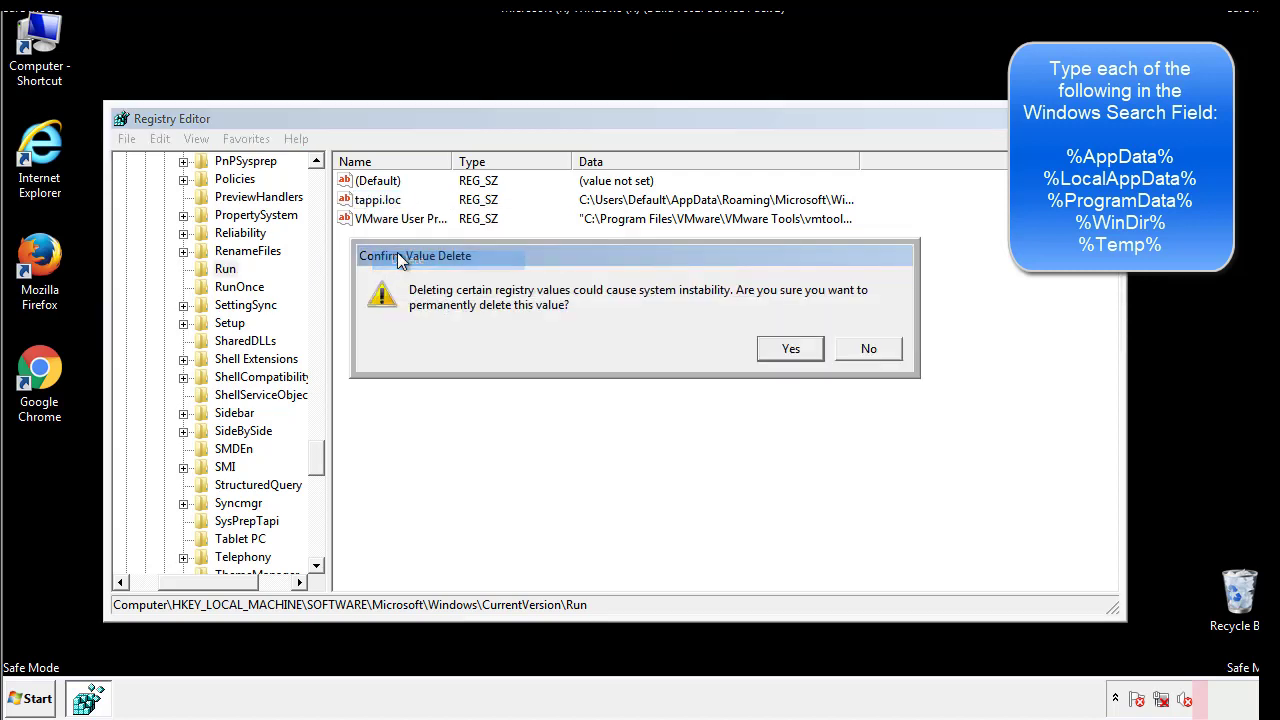
left_click(790, 348)
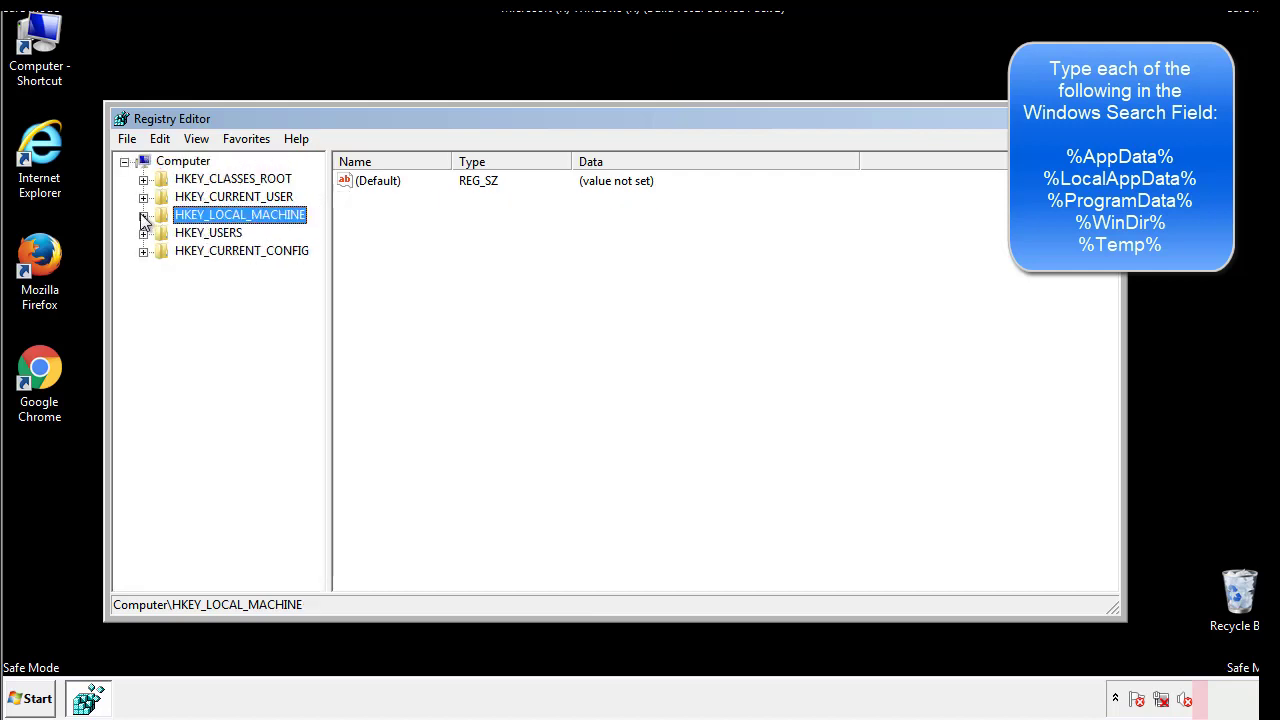
Expand HKEY_CURRENT_USER > Software > Microsoft > Windows > CurrentVersion to reveal its Run key
left_click(144, 198)
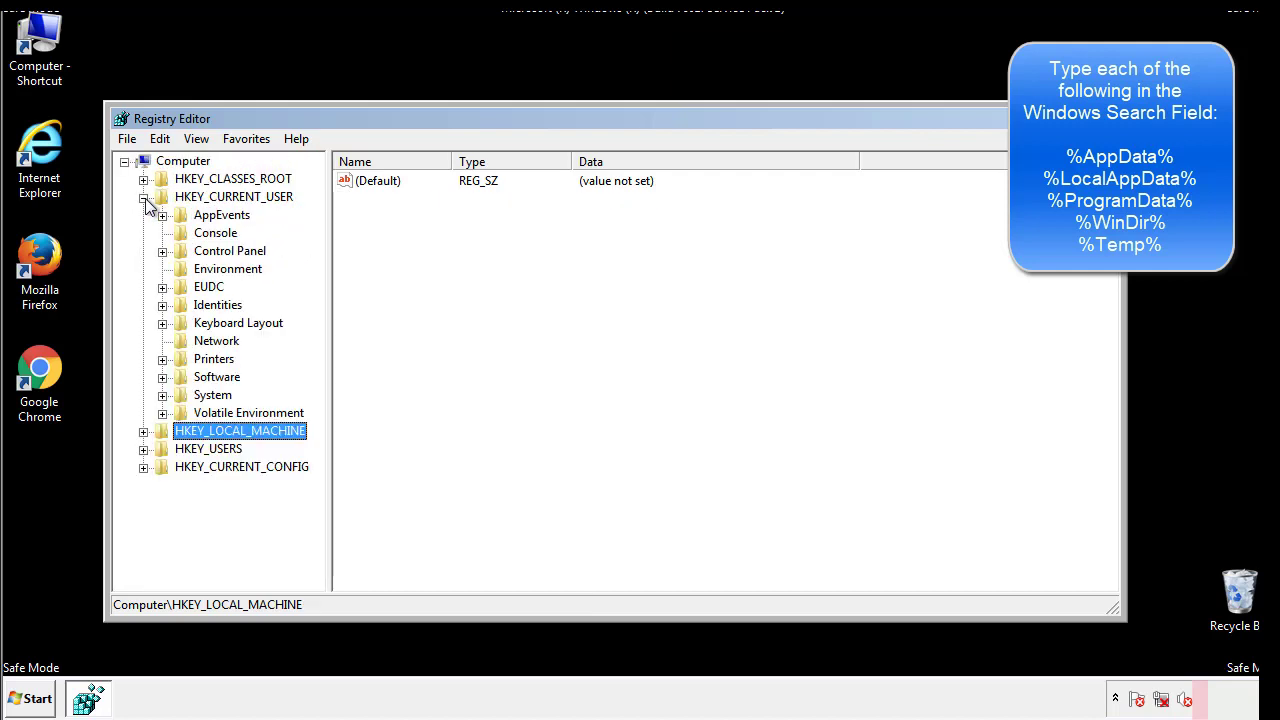
mouse_move(166, 322)
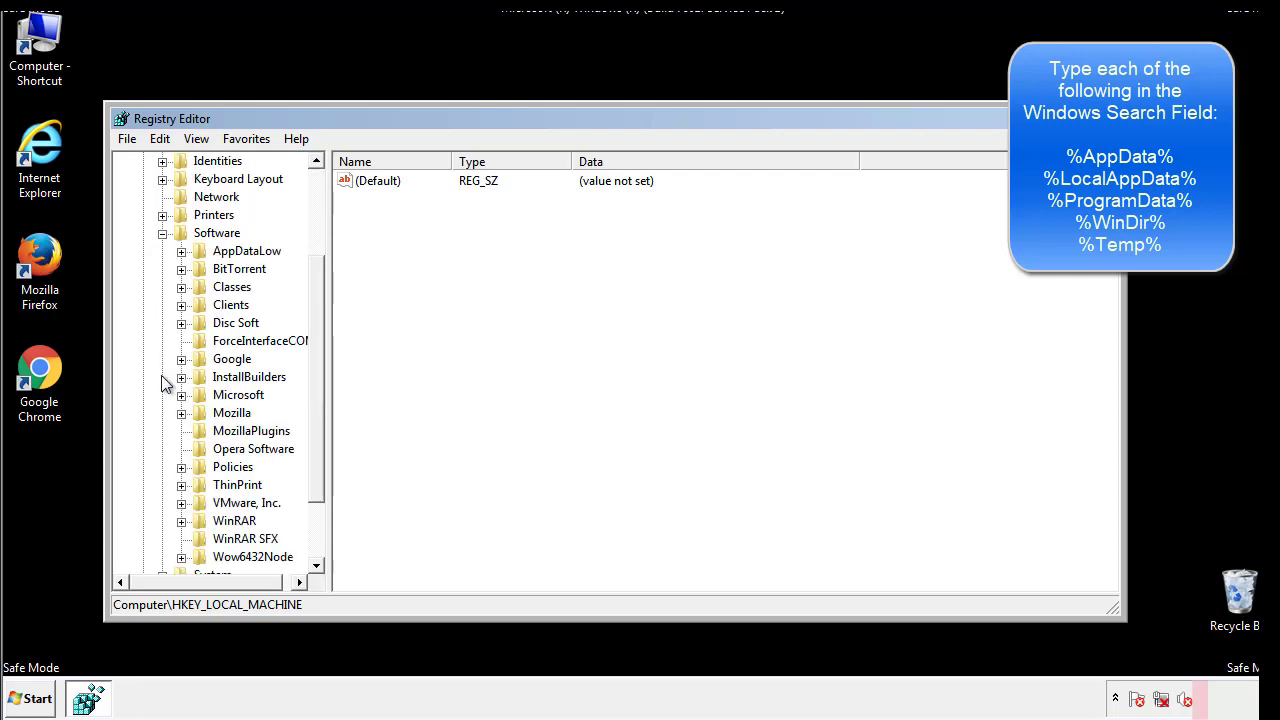
scroll("down", 3)
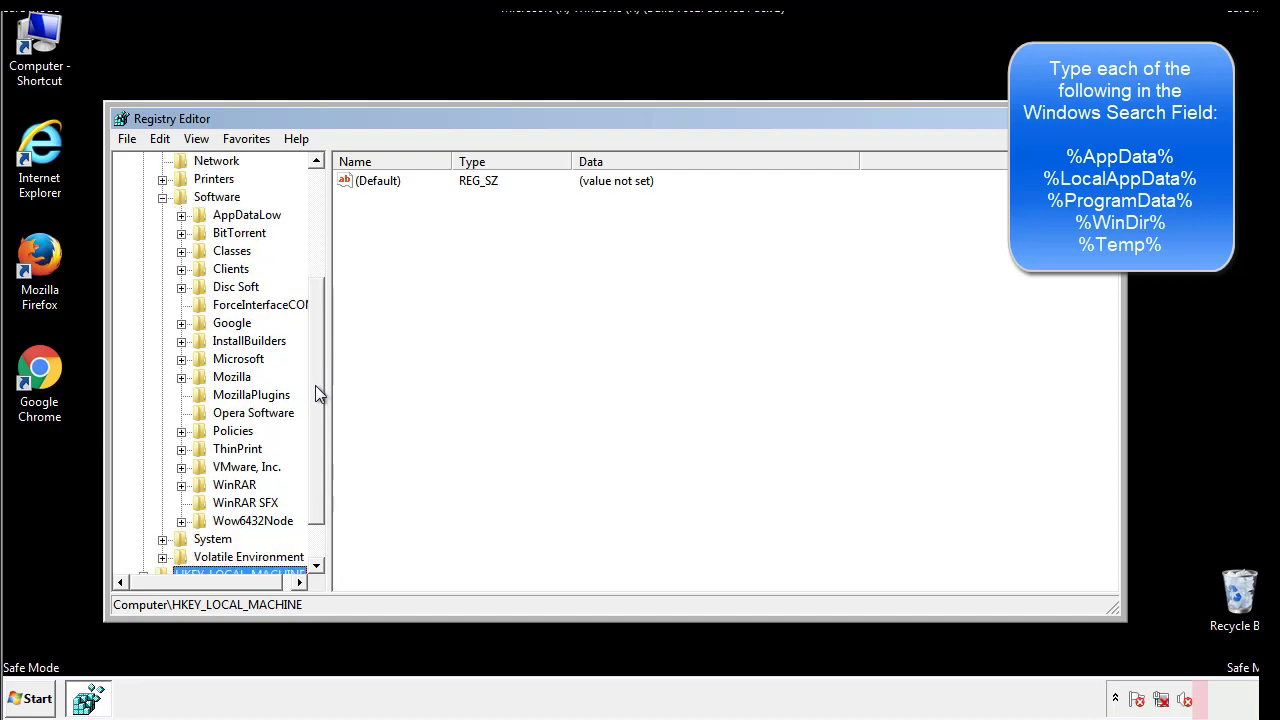
mouse_move(200, 404)
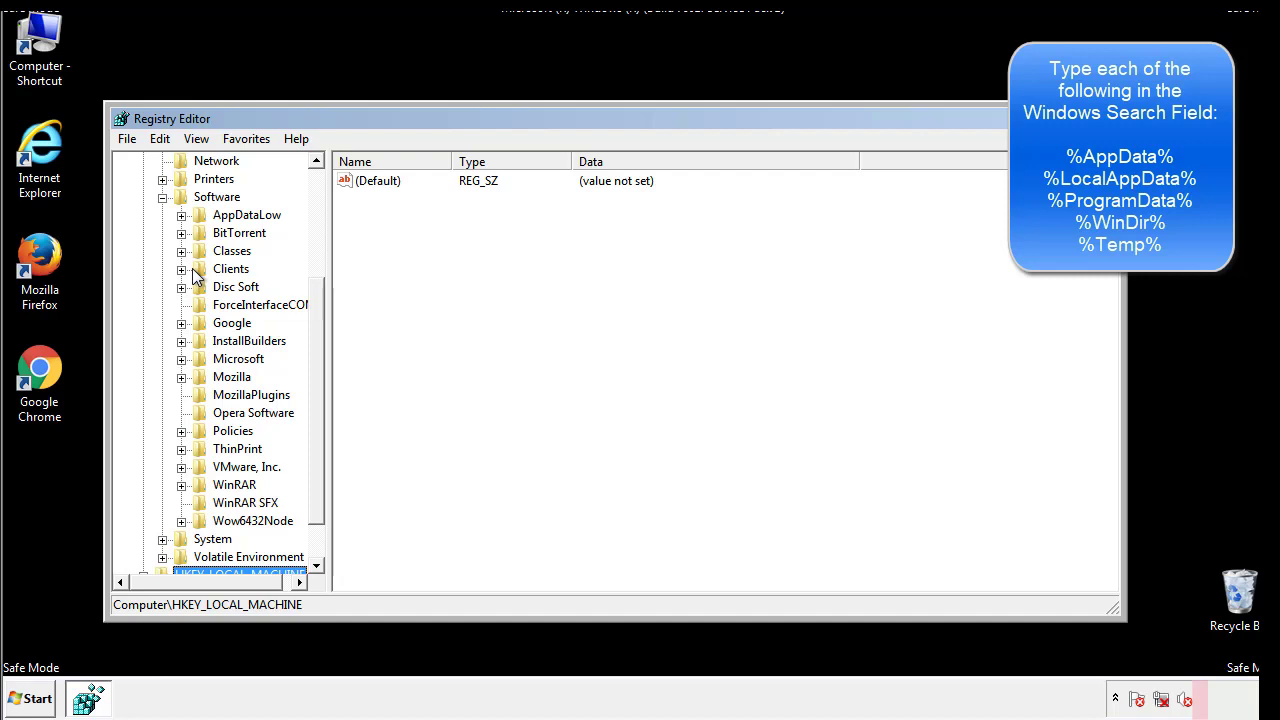
left_click(180, 358)
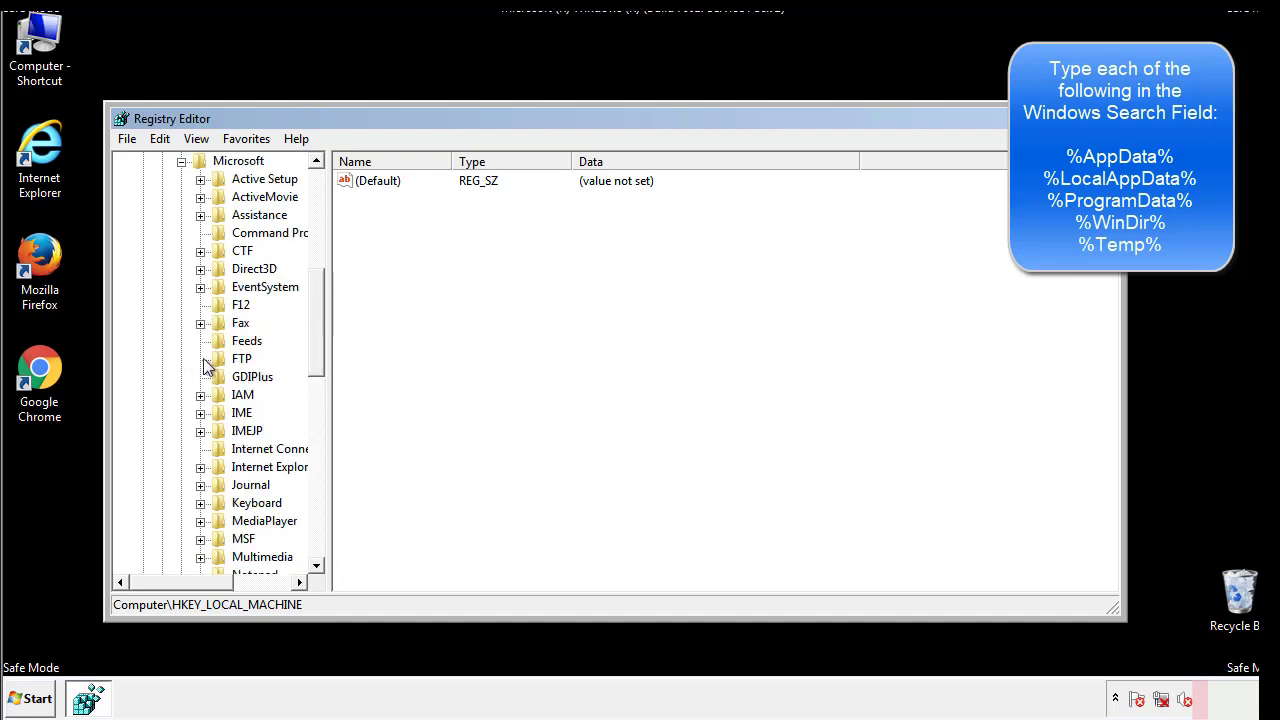
scroll("down", 3)
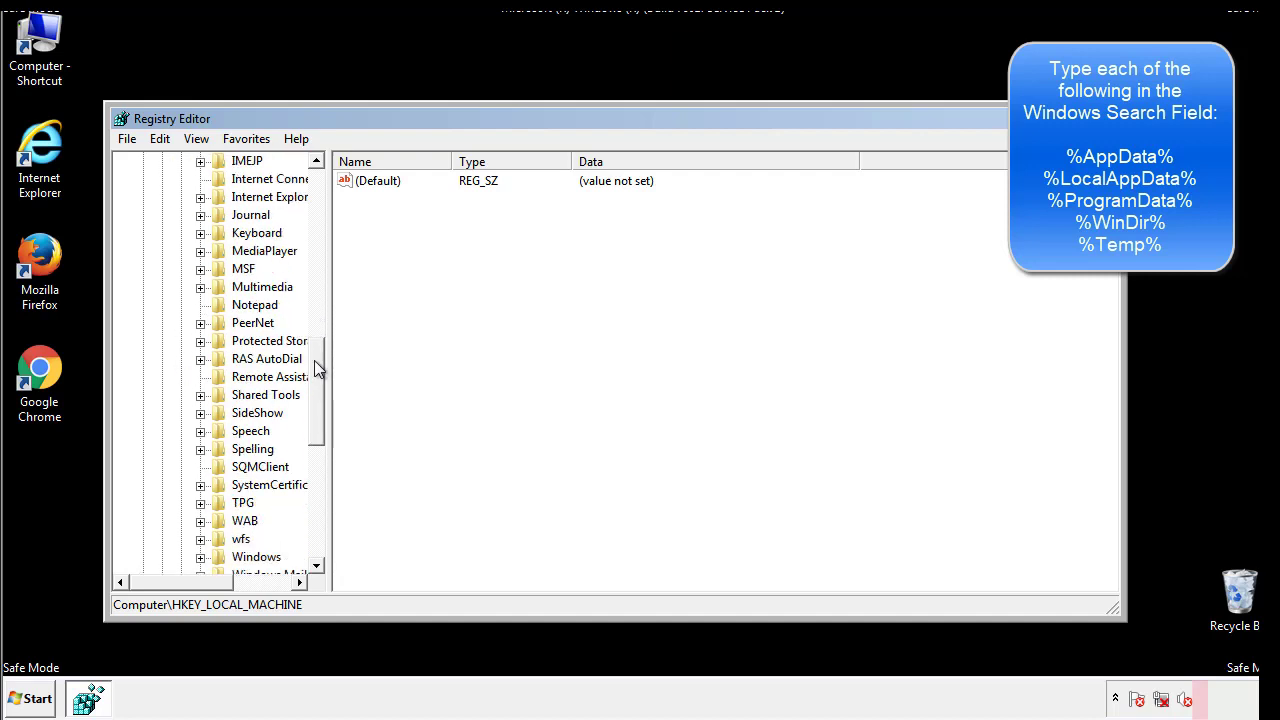
scroll("down", 3)
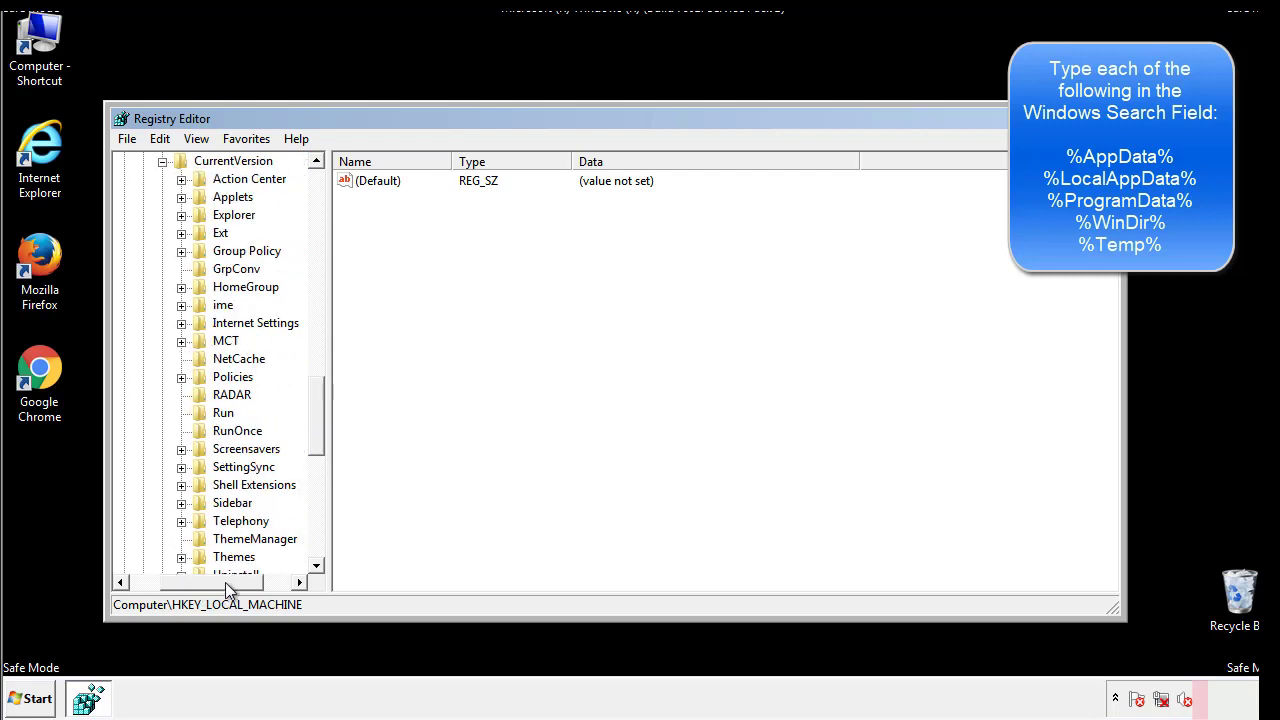
Review the user Run key's lone DAEMON Tools Lite entry, then collapse the Windows branch
left_click(222, 412)
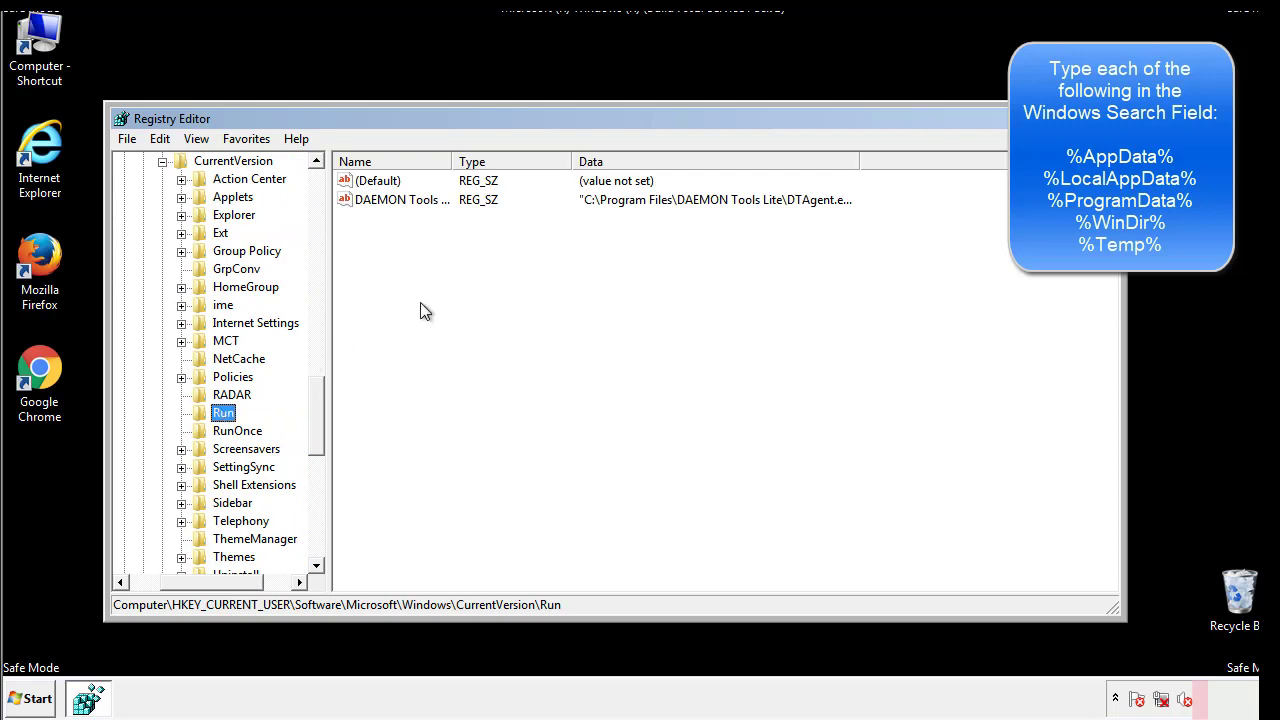
mouse_move(416, 218)
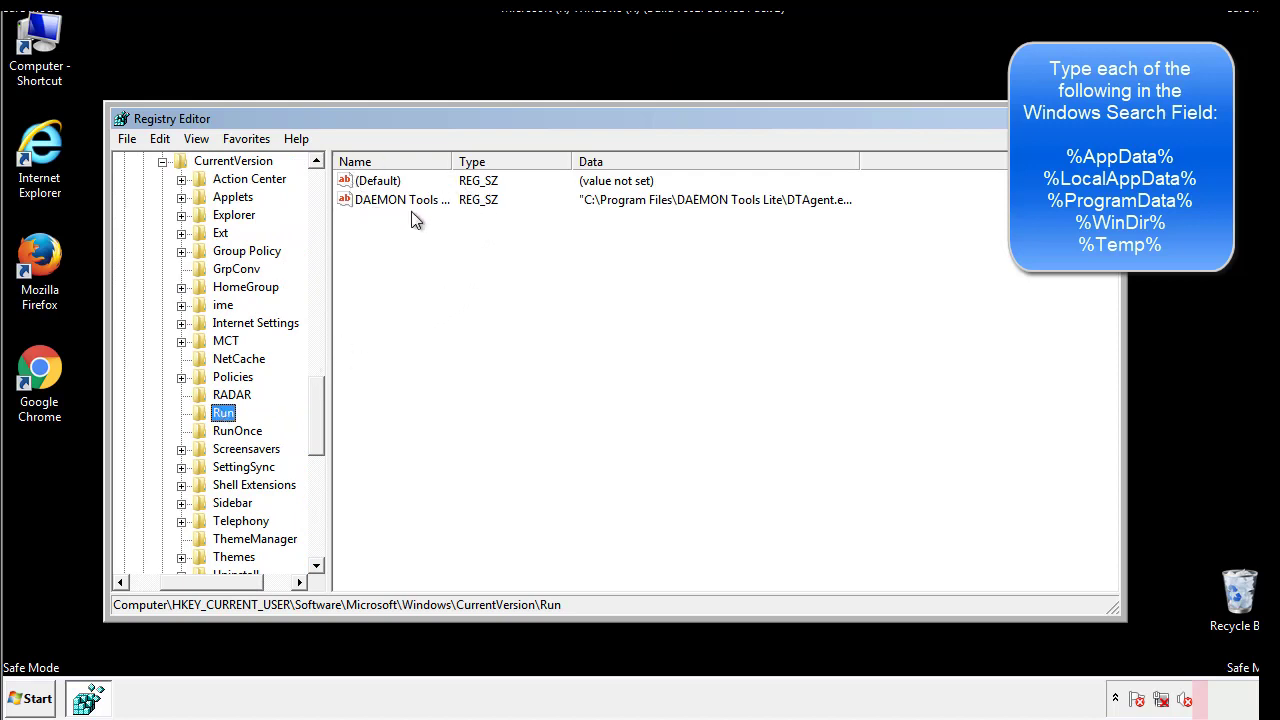
mouse_move(548, 234)
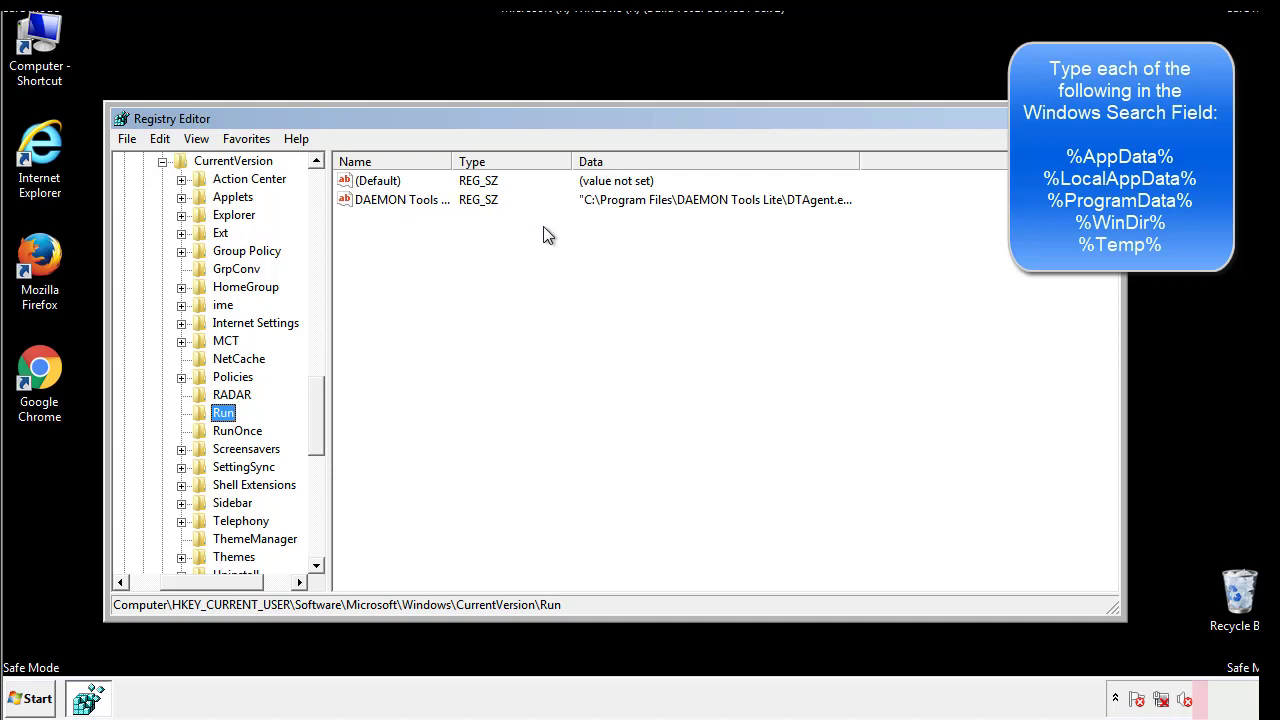
left_click(380, 180)
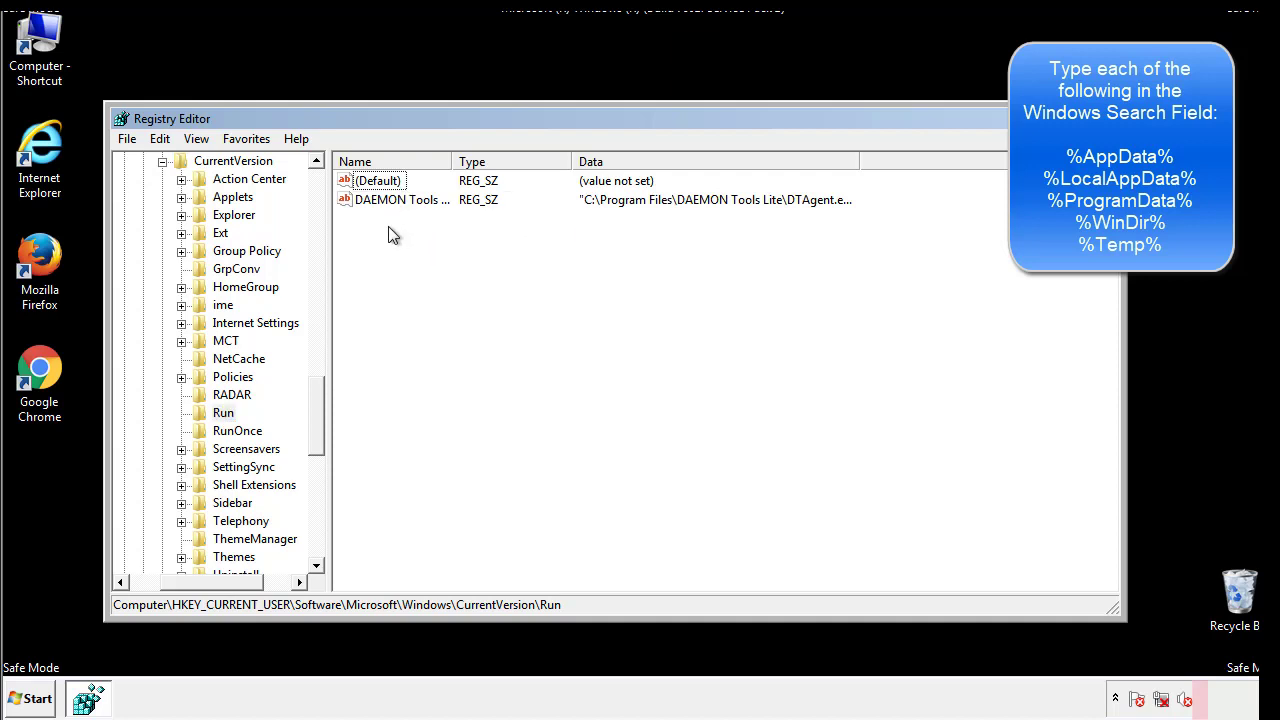
mouse_move(464, 234)
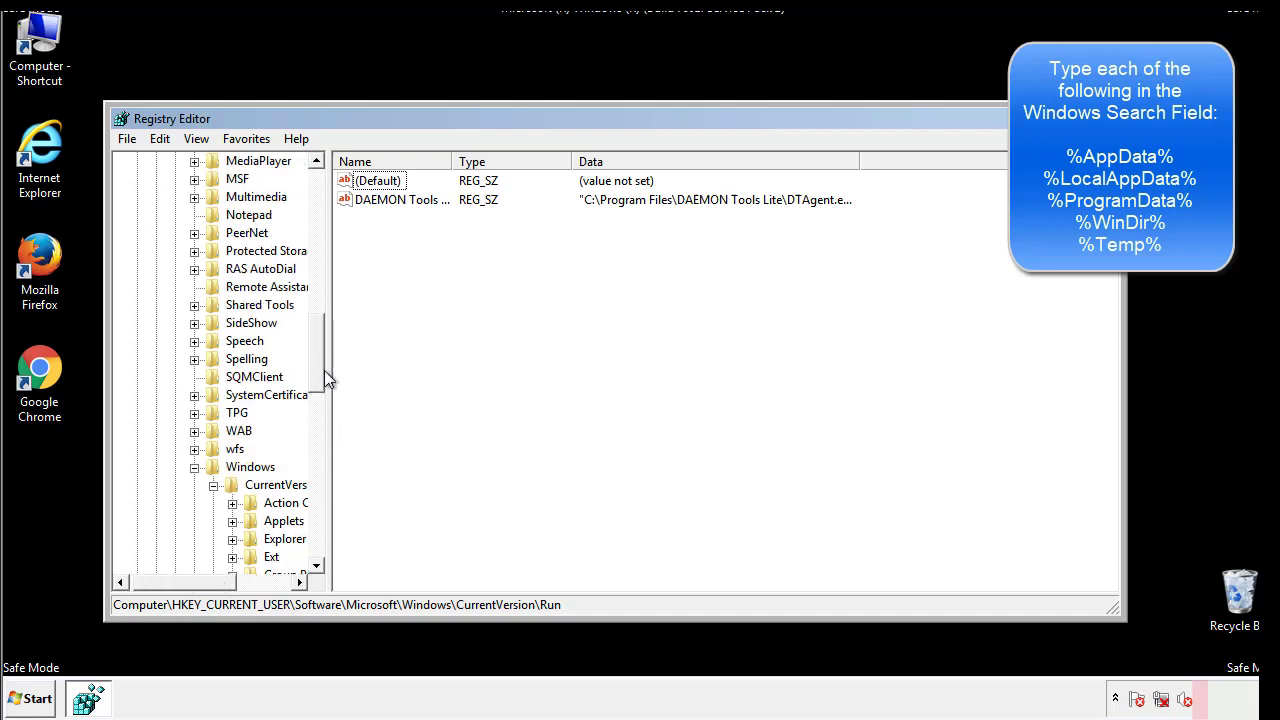
left_click(250, 466)
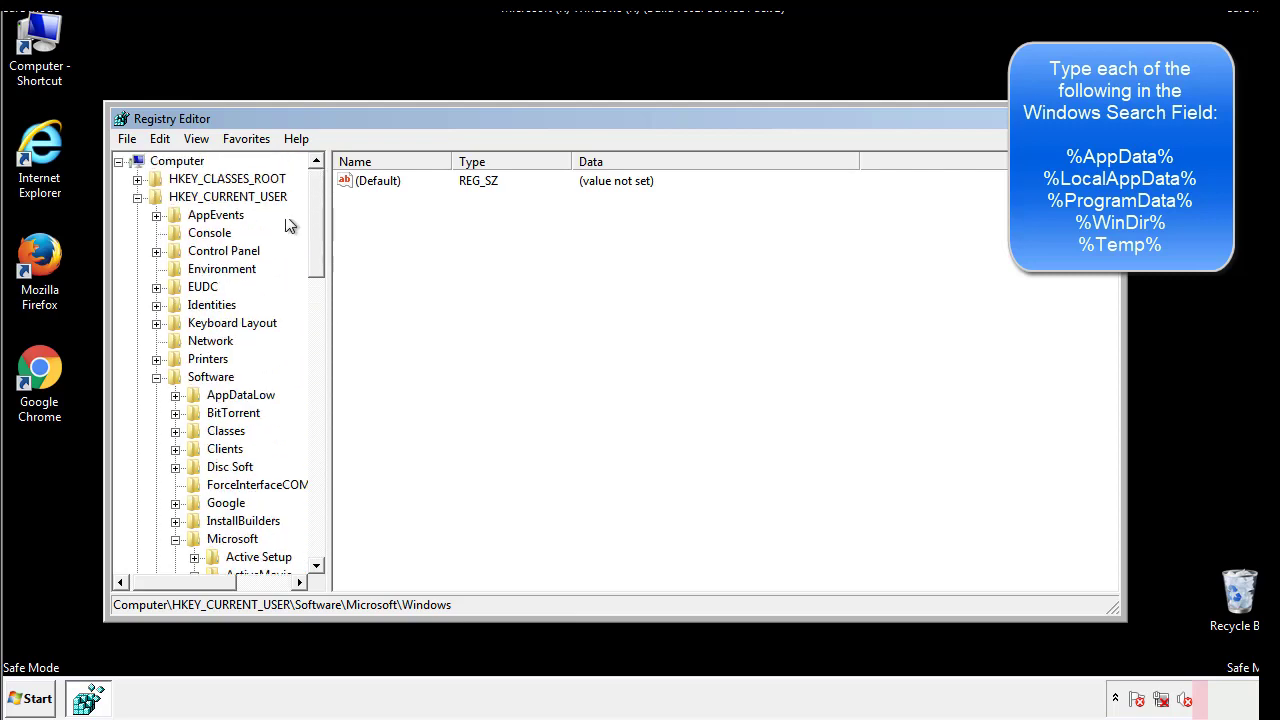
Find %temp% in the registry, landing on the VolumeCaches Temporary Files key
left_click(160, 138)
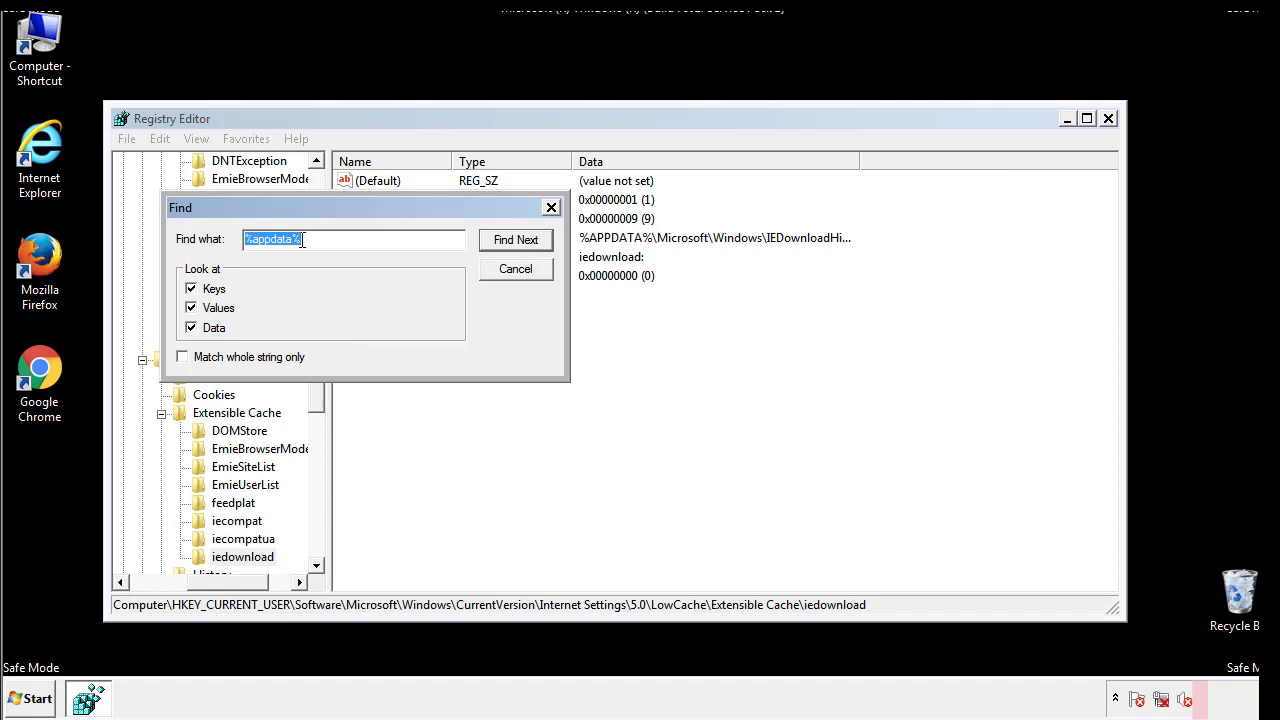
type("%temp%")
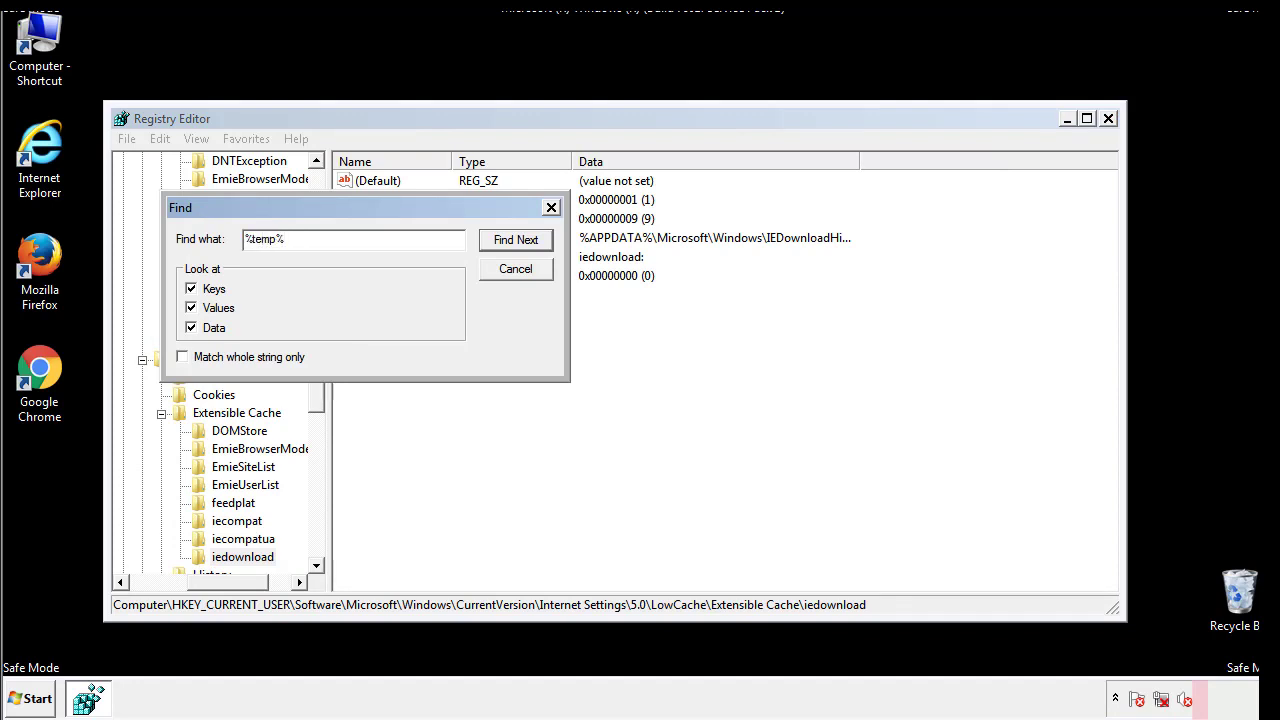
left_click(516, 240)
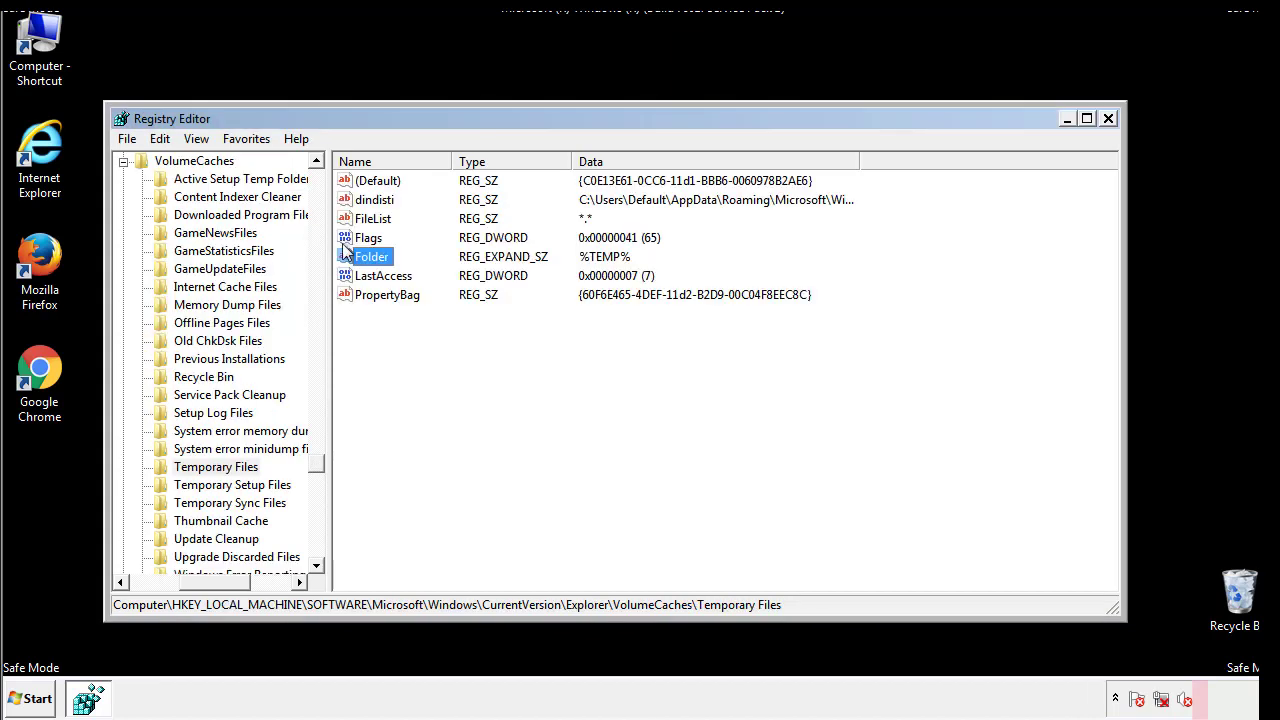
Select all values in the Temporary Files key and permanently delete them, confirming with Yes
left_click(416, 330)
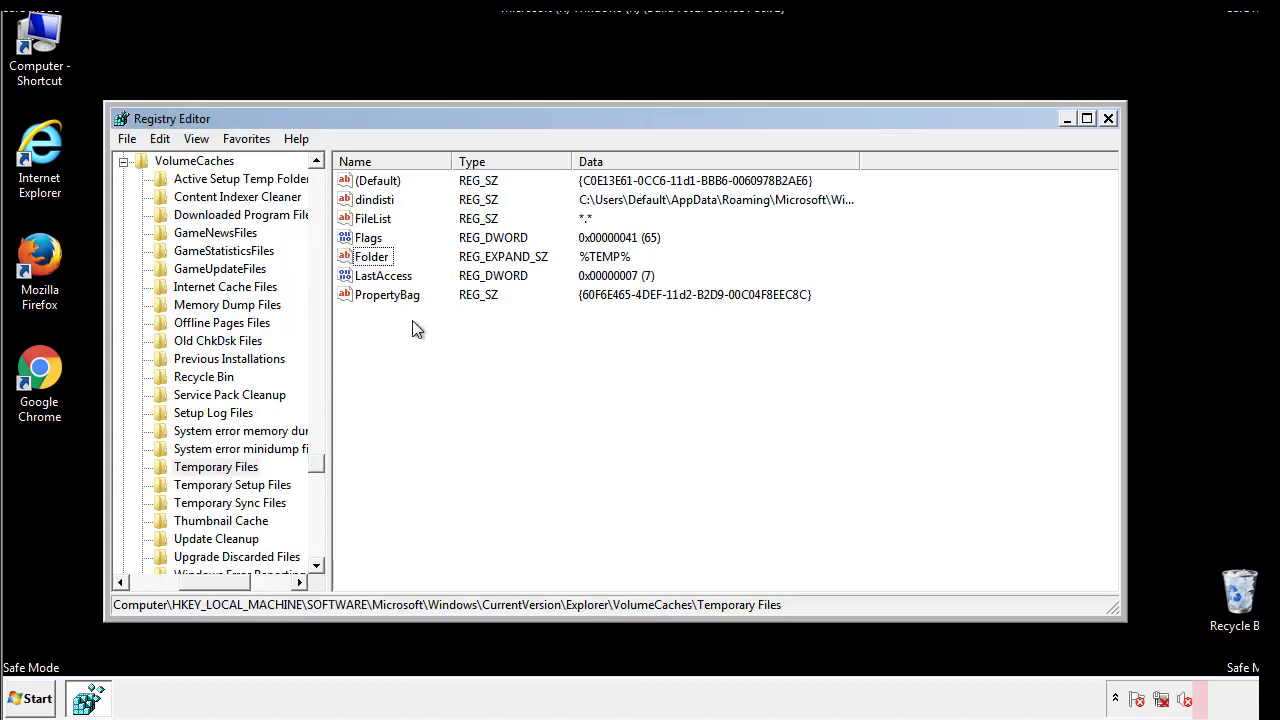
key("ctrl+a")
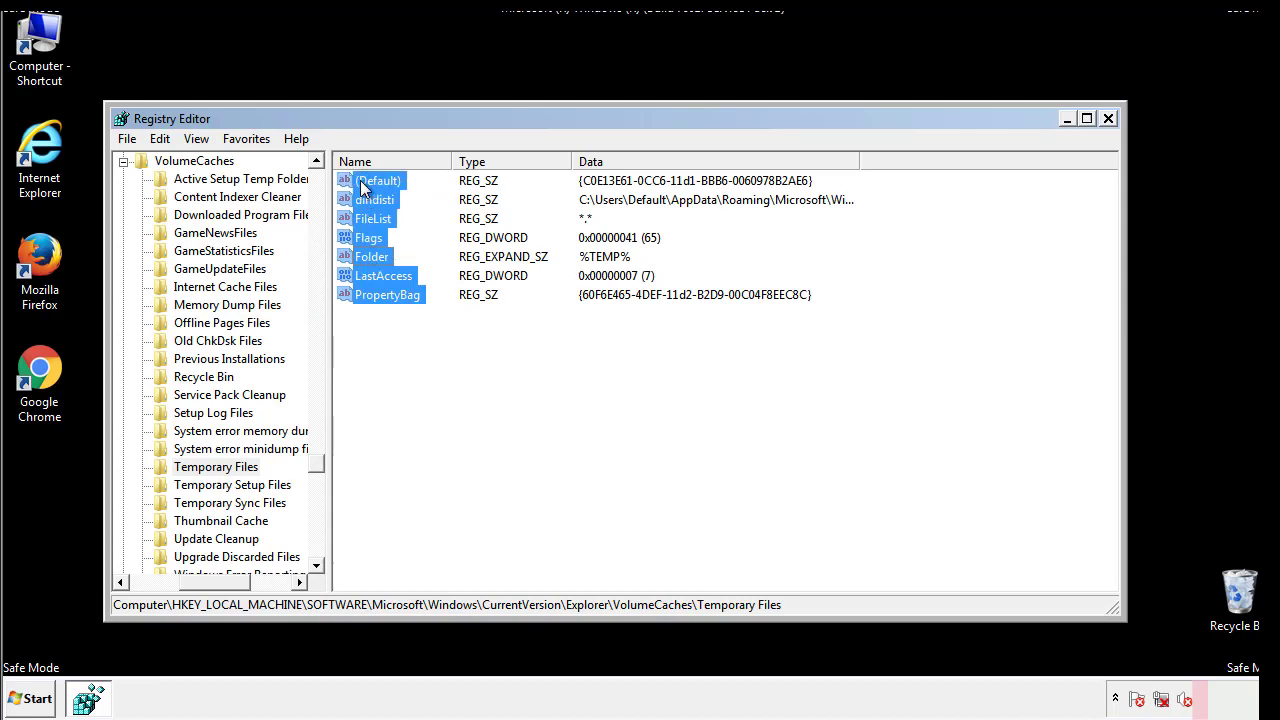
right_click(376, 200)
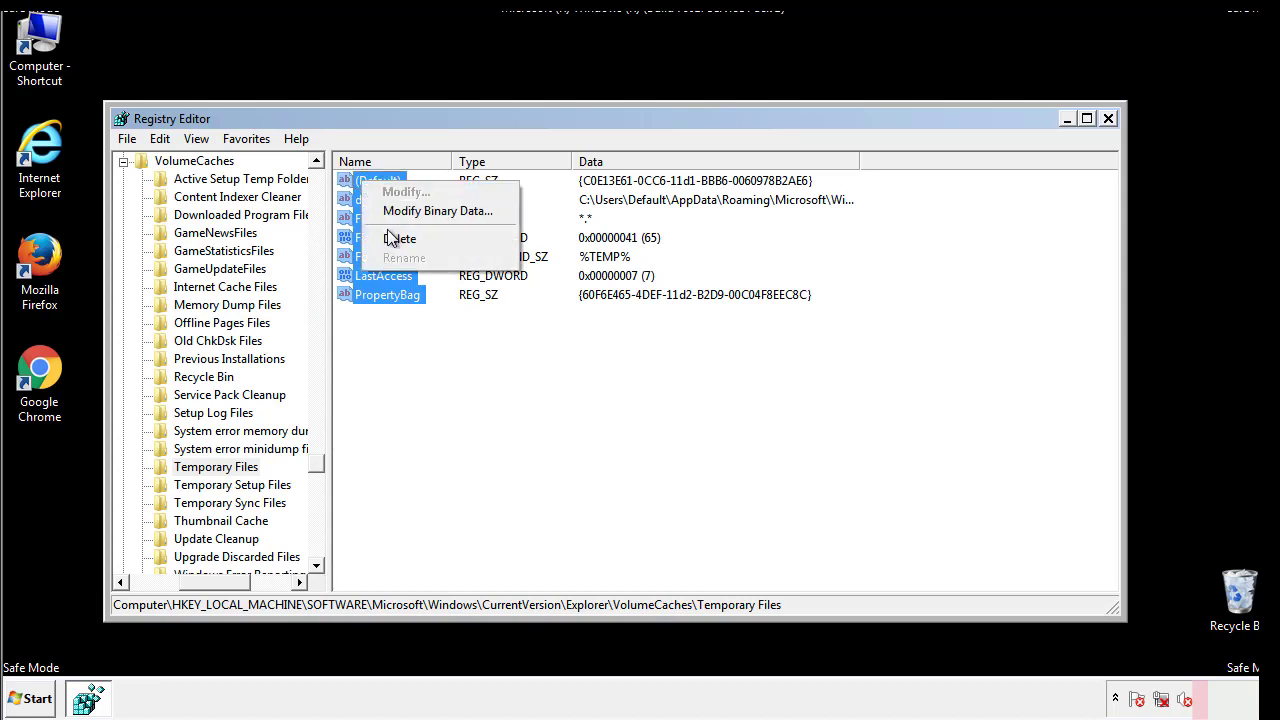
left_click(400, 238)
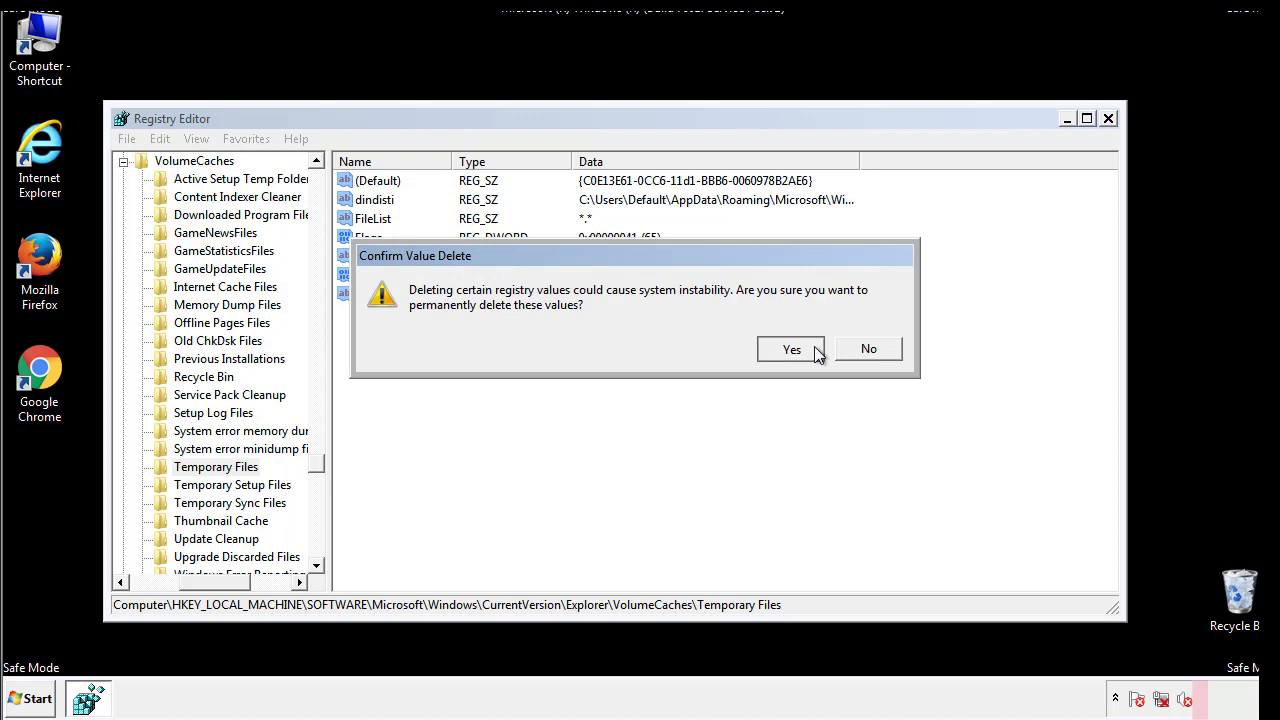
left_click(792, 348)
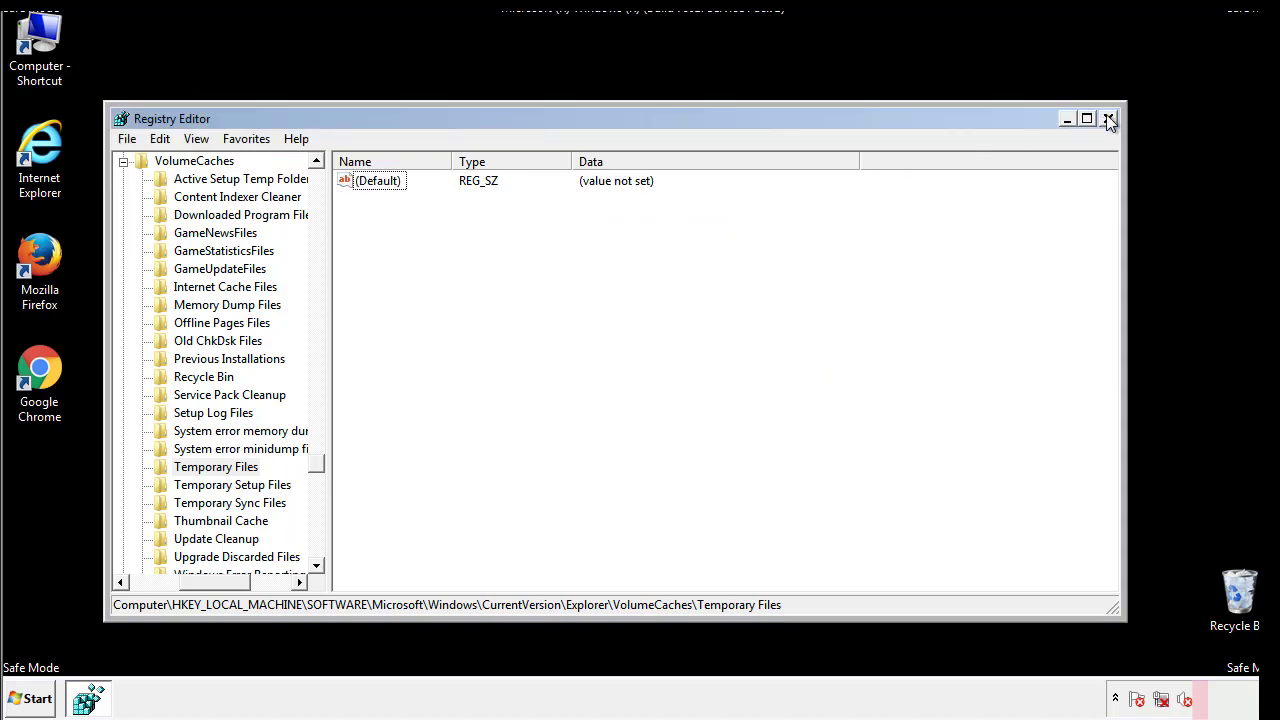
Close Registry Editor and search the Start menu for msconfig
left_click(1108, 120)
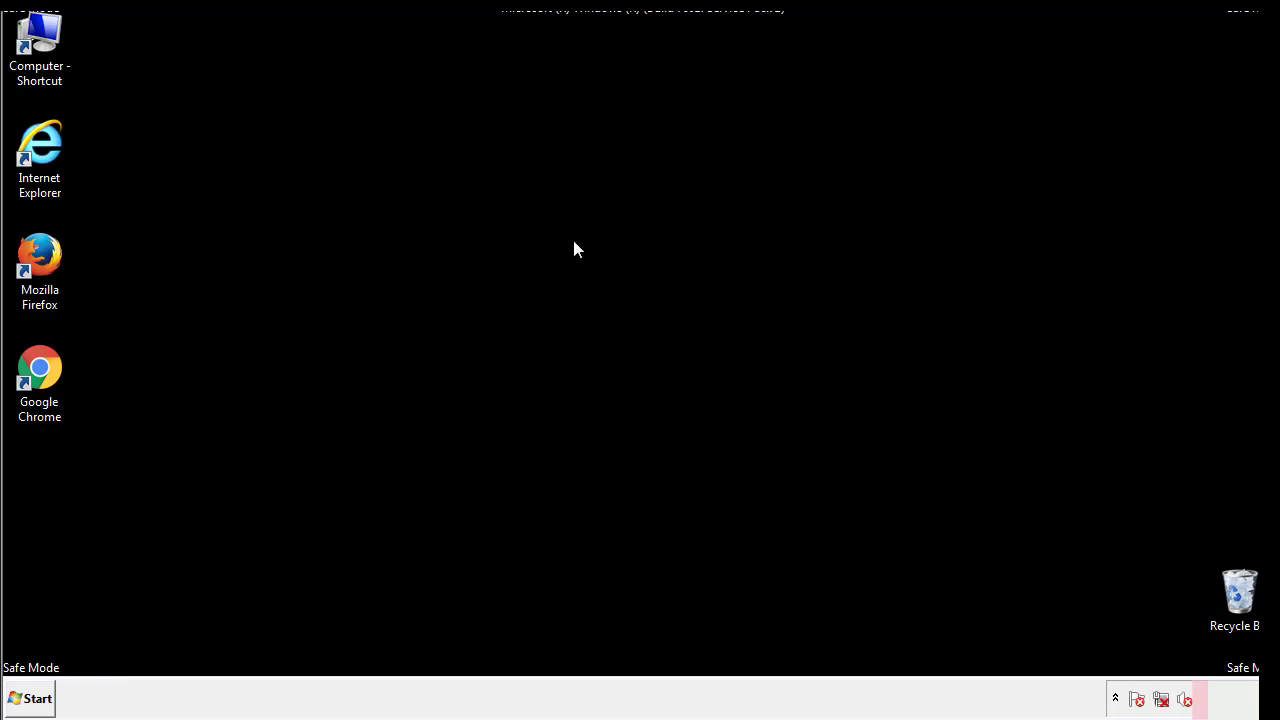
mouse_move(52, 502)
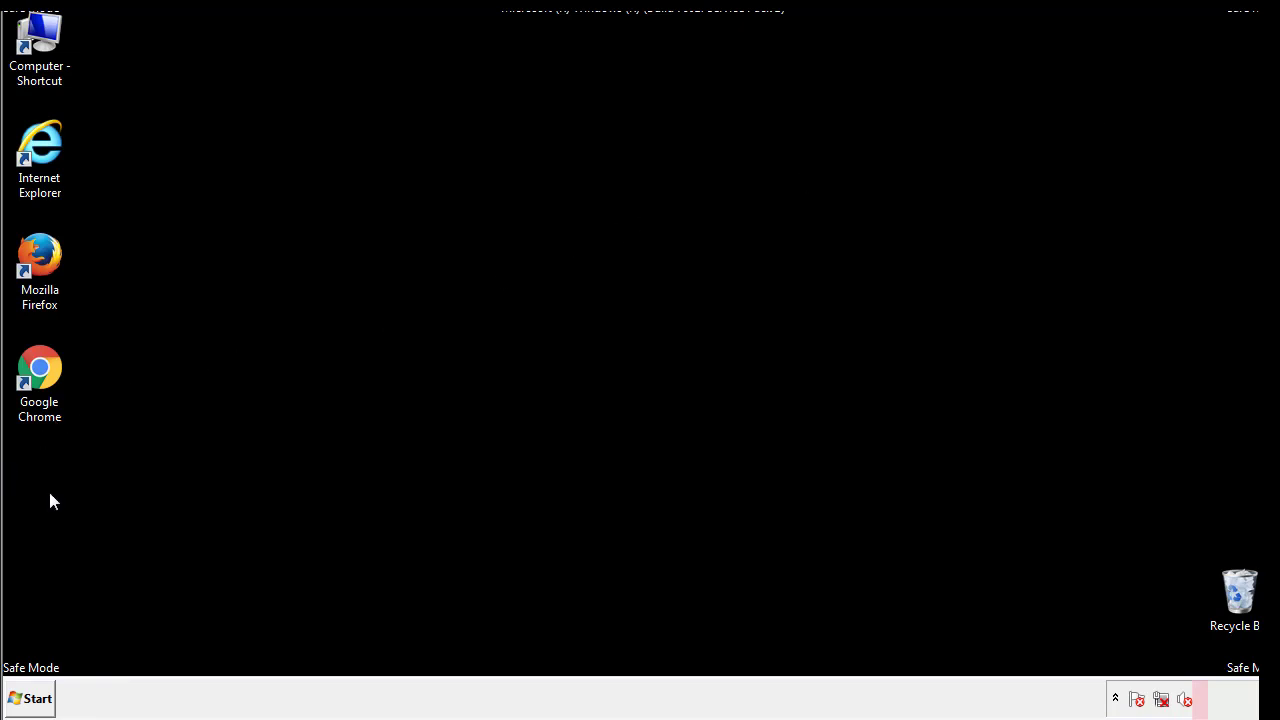
left_click(40, 696)
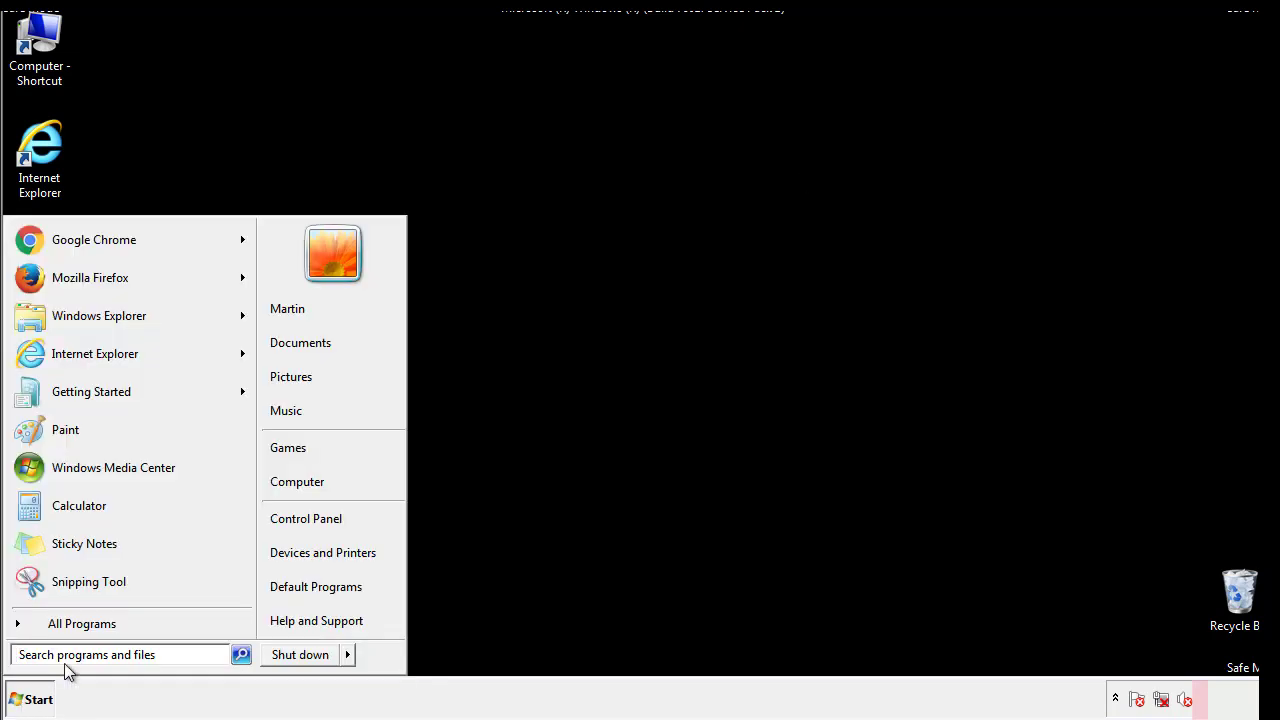
type("mscon")
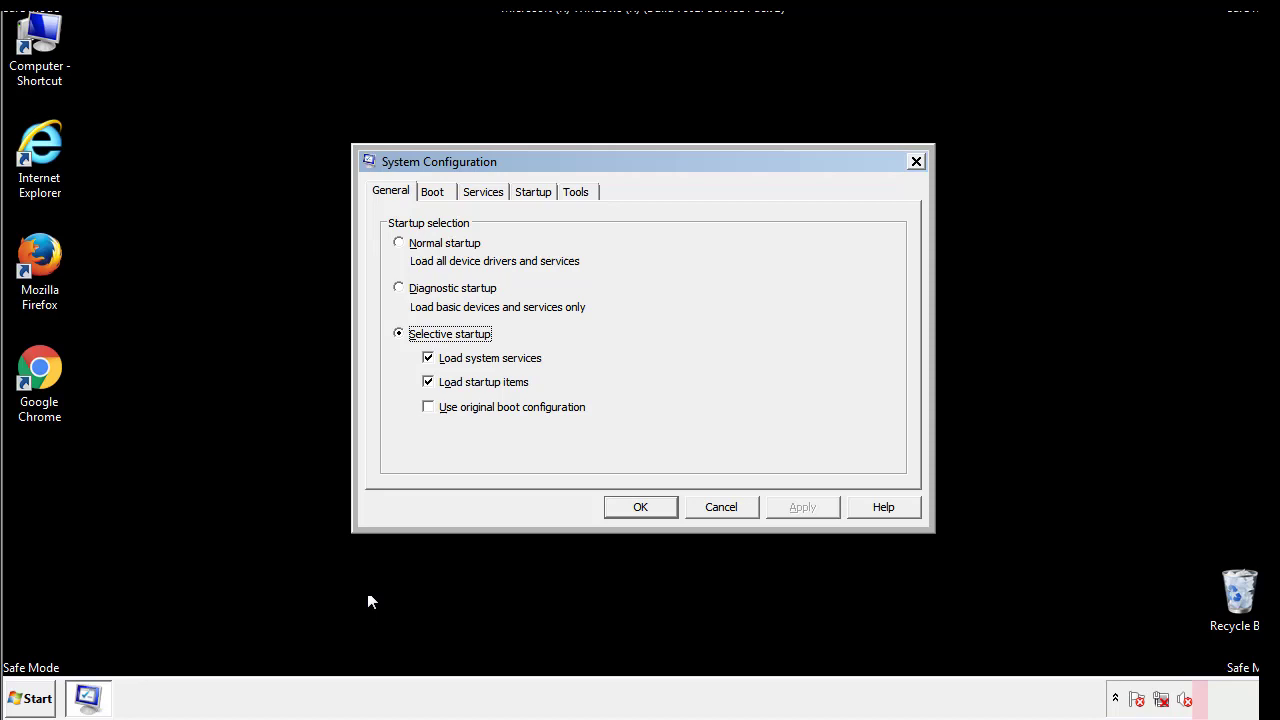
Uncheck Safe boot under Boot options so Windows restarts normally
left_click(432, 192)
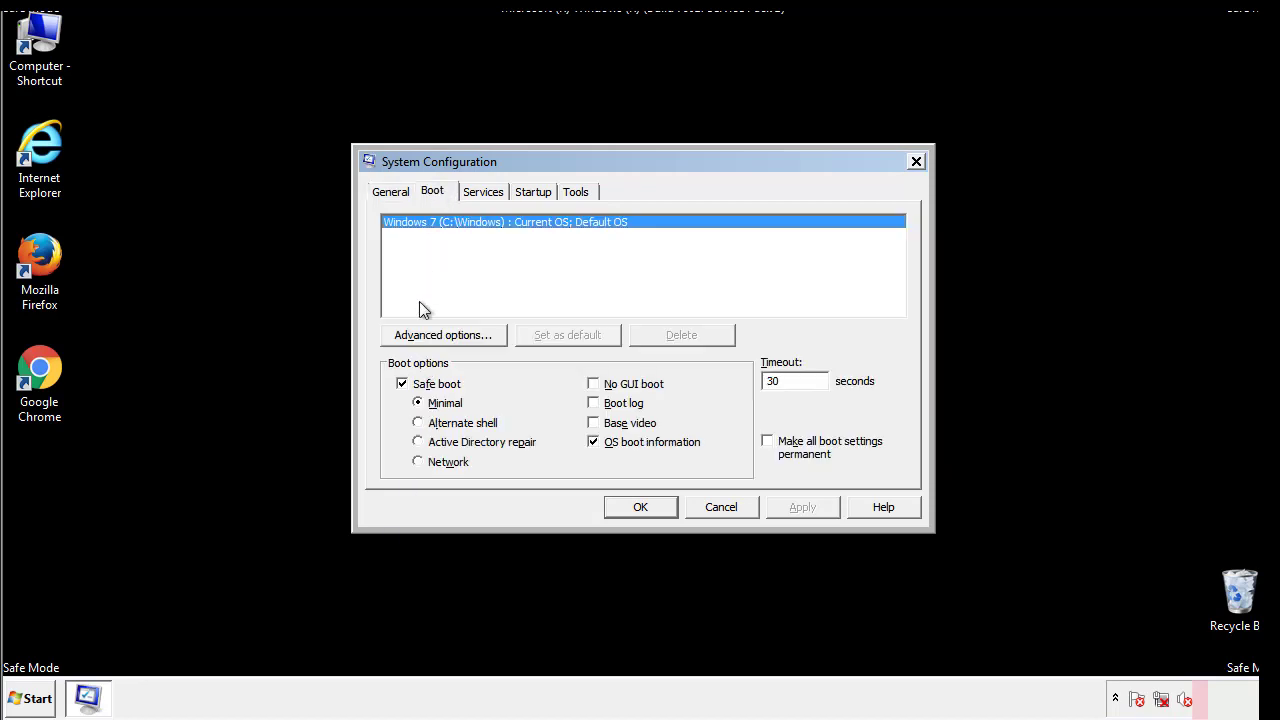
left_click(402, 384)
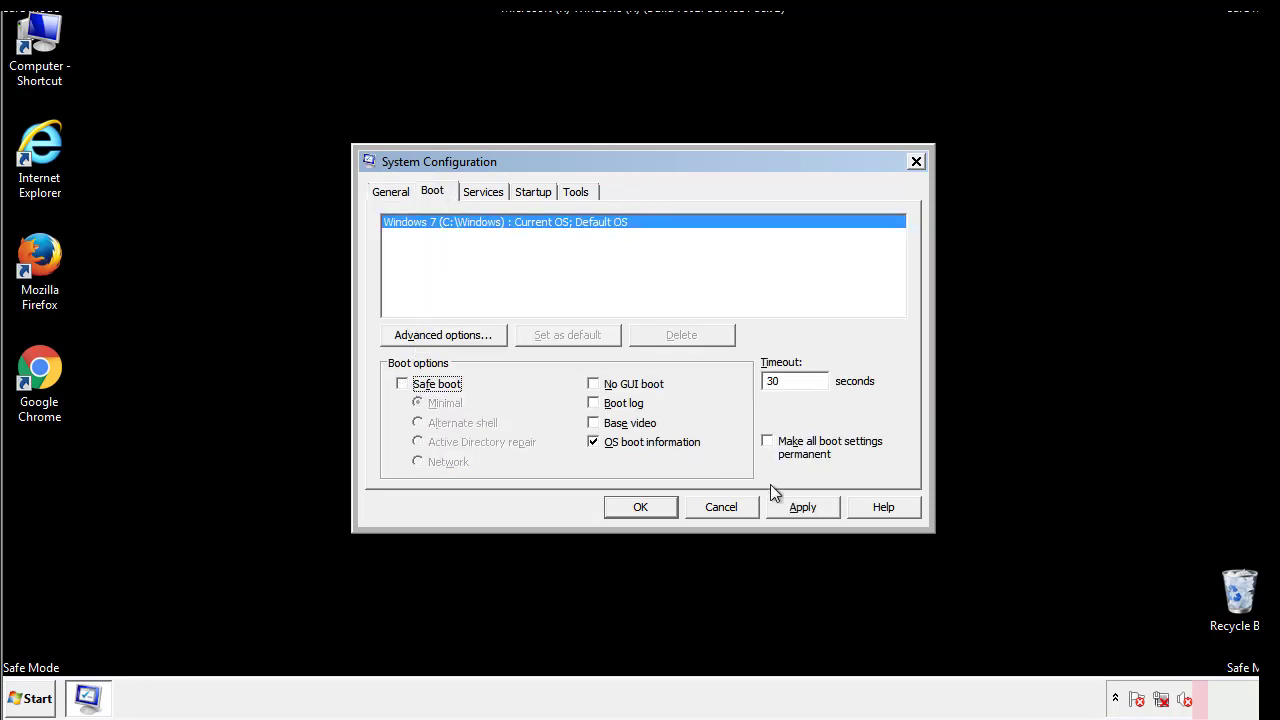